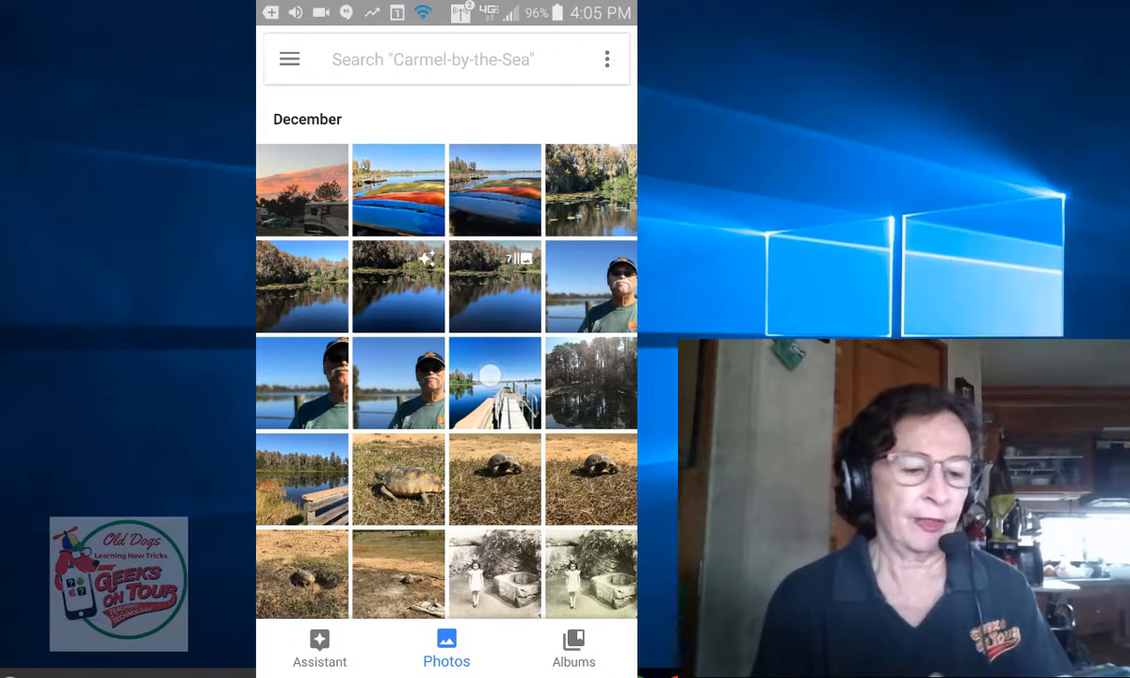
# Step: Preview the dock panorama and tortoise photos full screen, returning to the grid each time
pyautogui.click(494, 380)
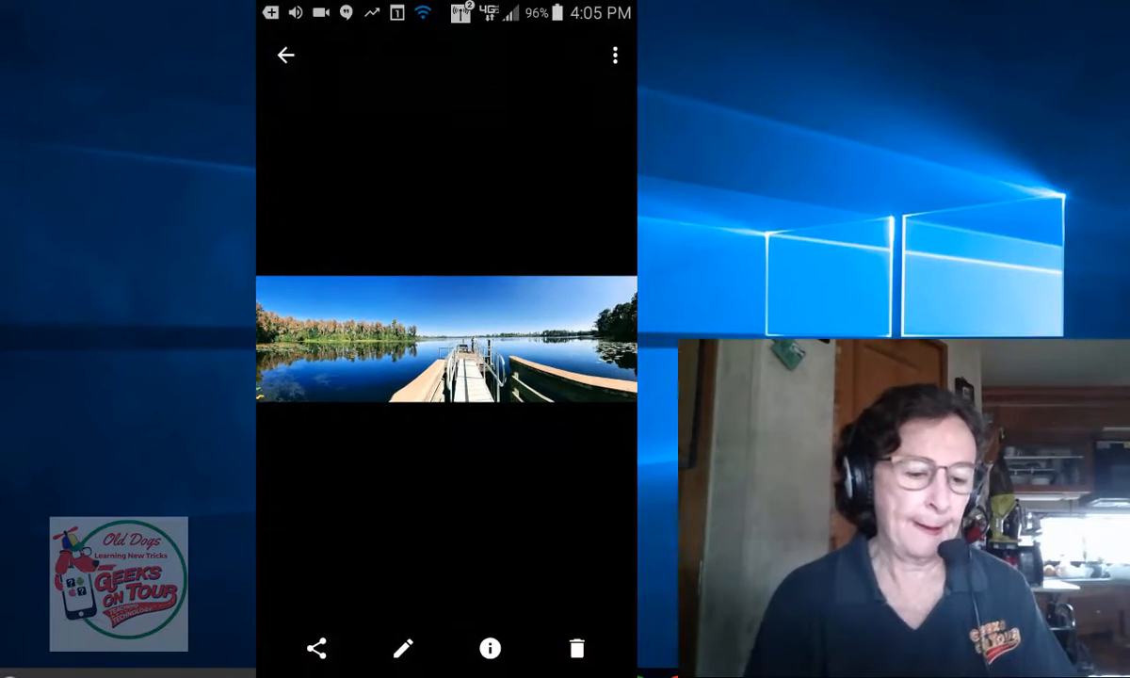
pyautogui.click(287, 55)
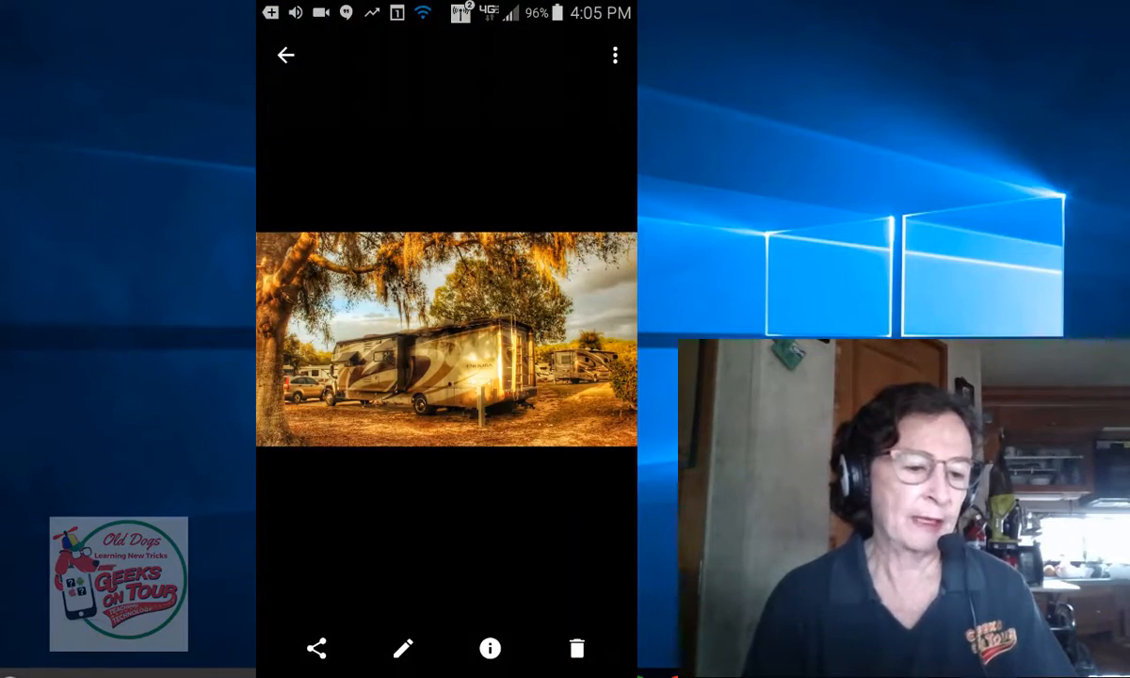
pyautogui.click(286, 54)
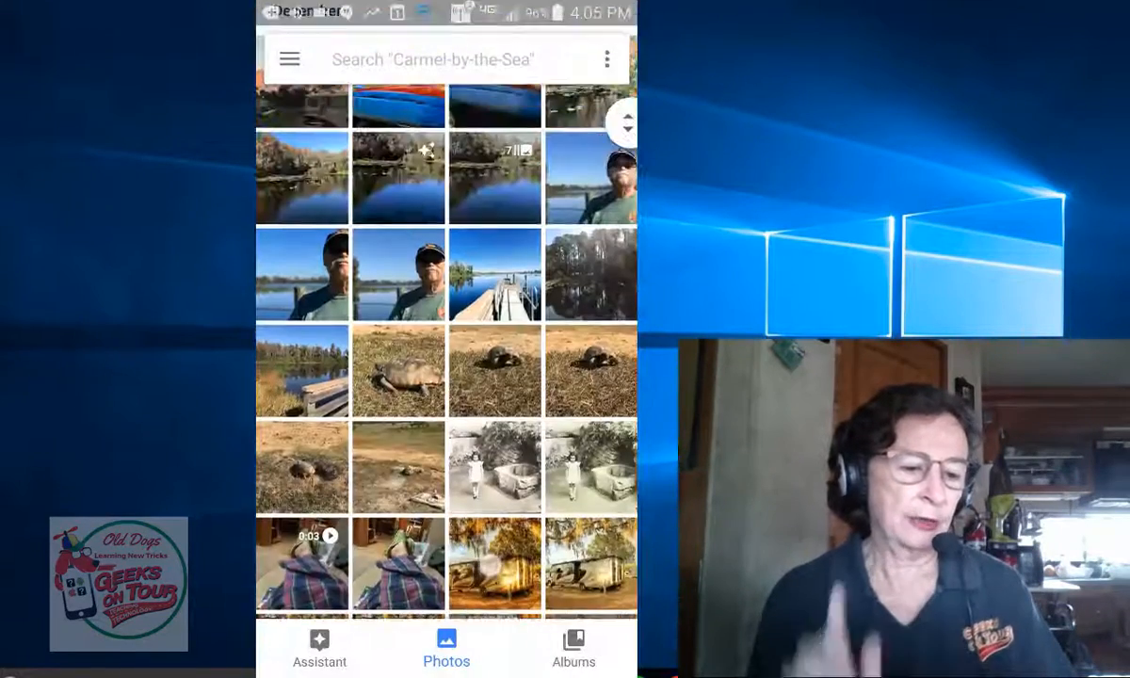
pyautogui.click(493, 369)
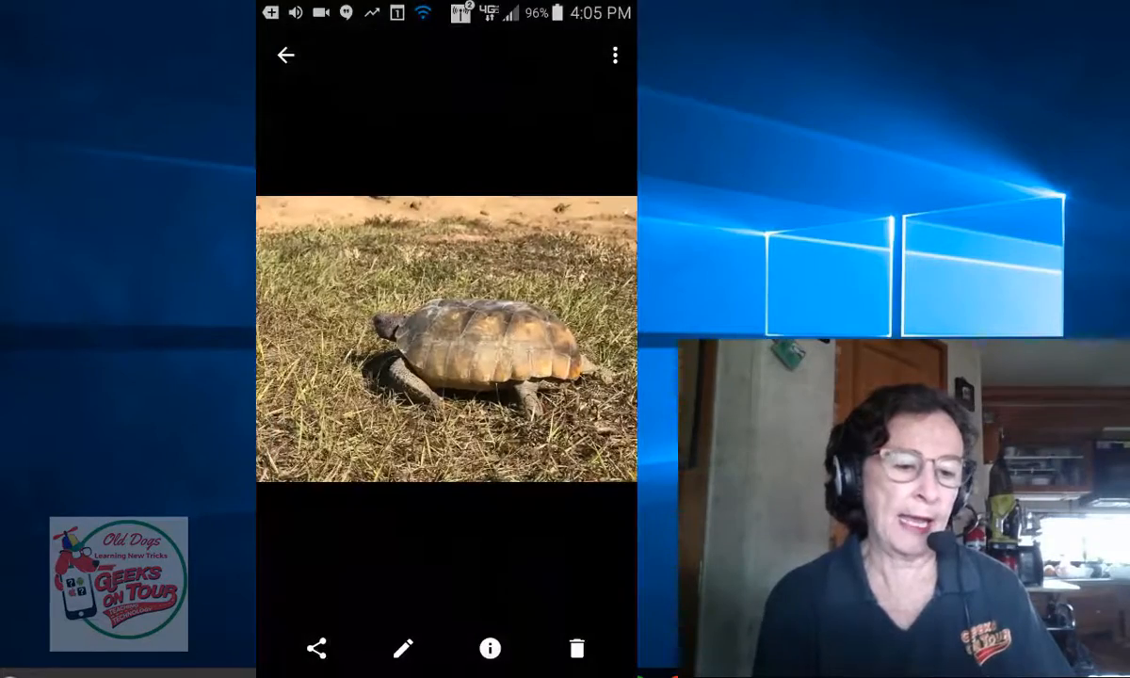
pyautogui.click(286, 54)
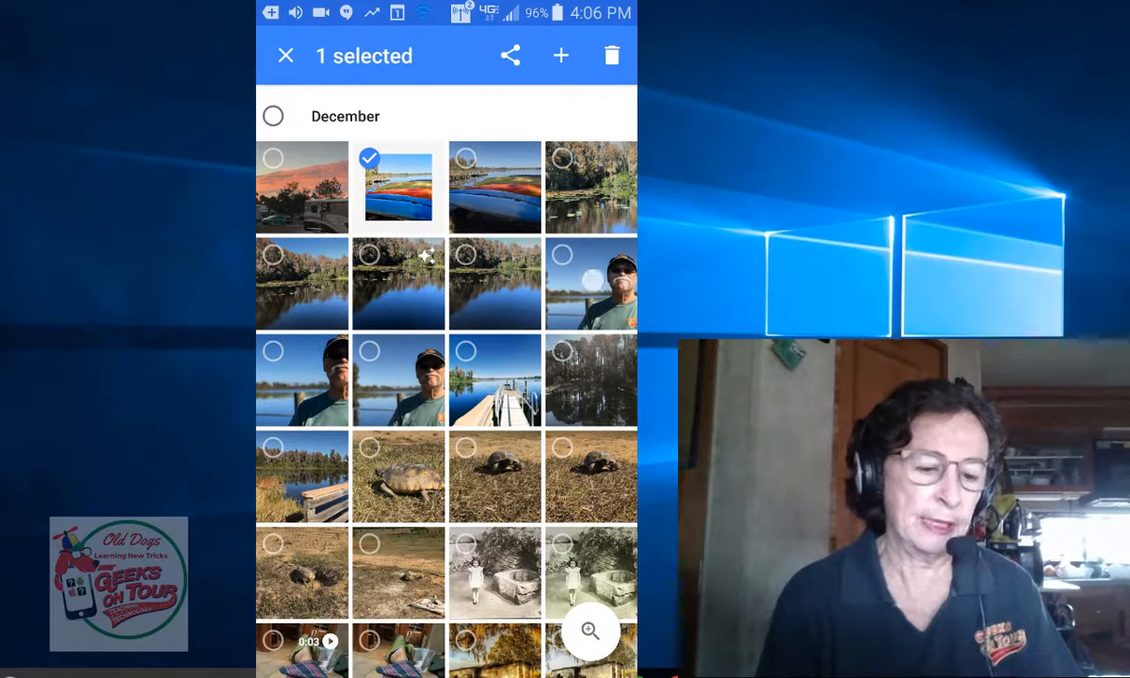
# Step: Add the lake selfie, dock reflection, dock panorama, tortoise and RV-at-sunset photos to the selection
pyautogui.click(591, 282)
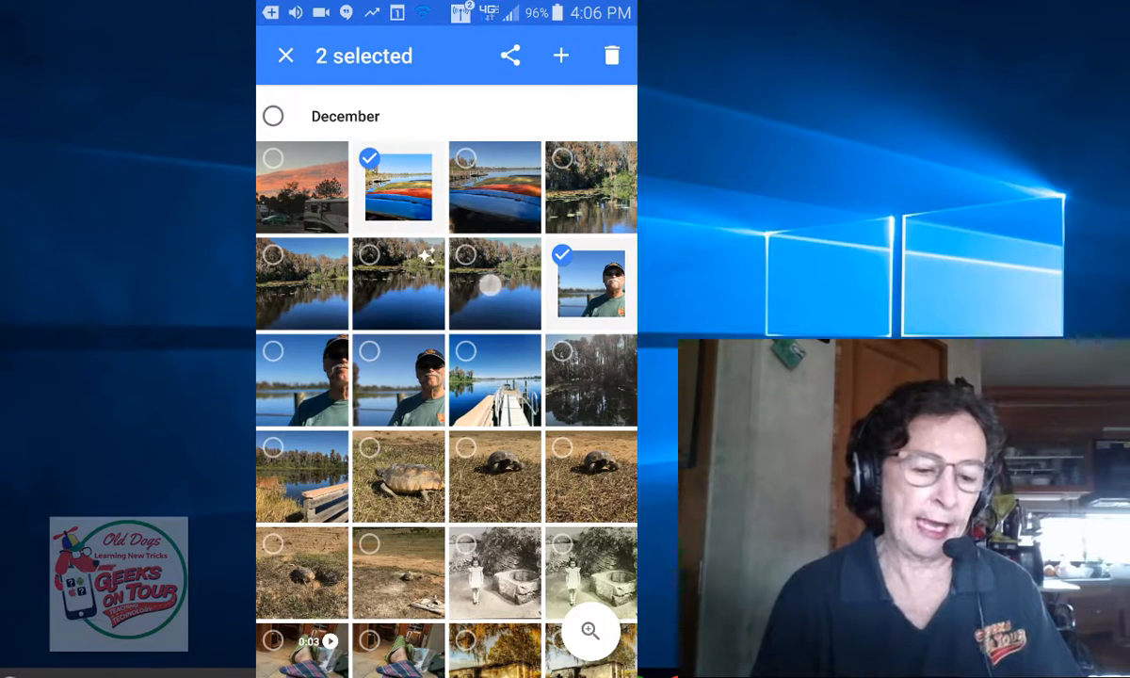
pyautogui.click(494, 283)
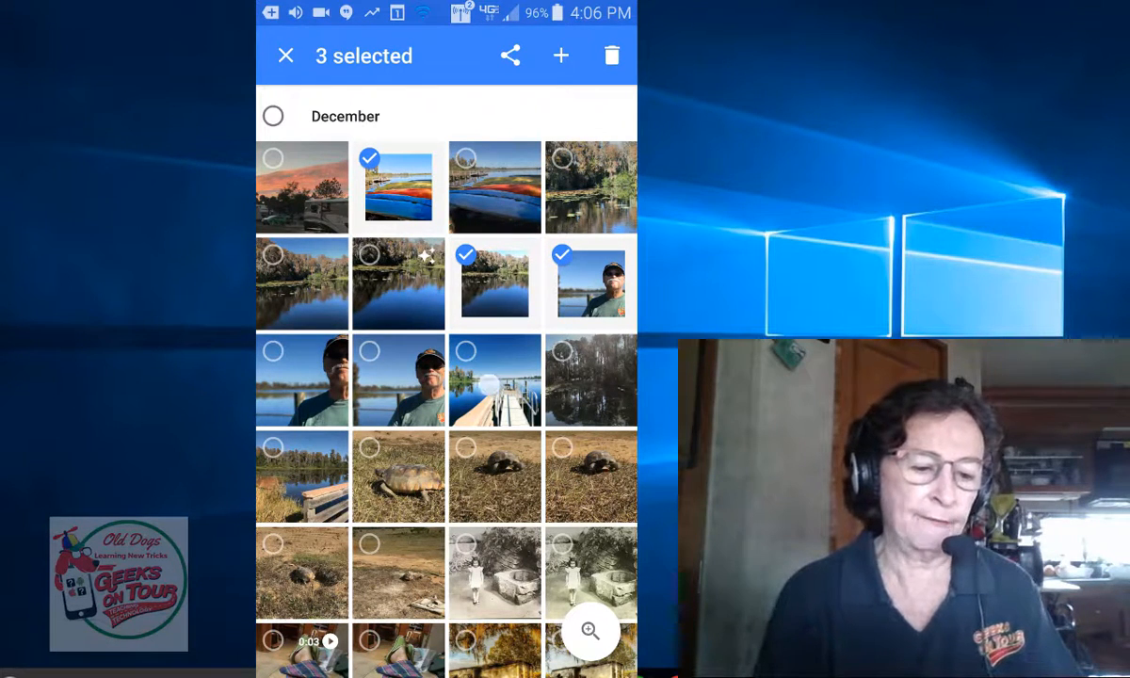
pyautogui.click(493, 380)
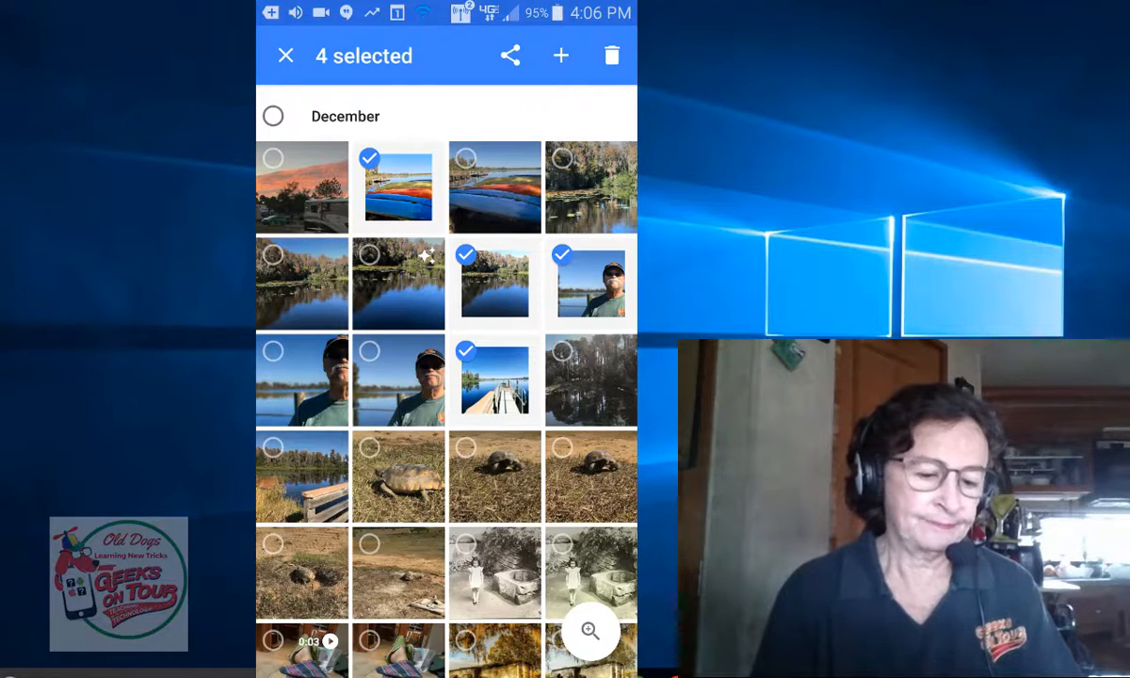
pyautogui.click(397, 261)
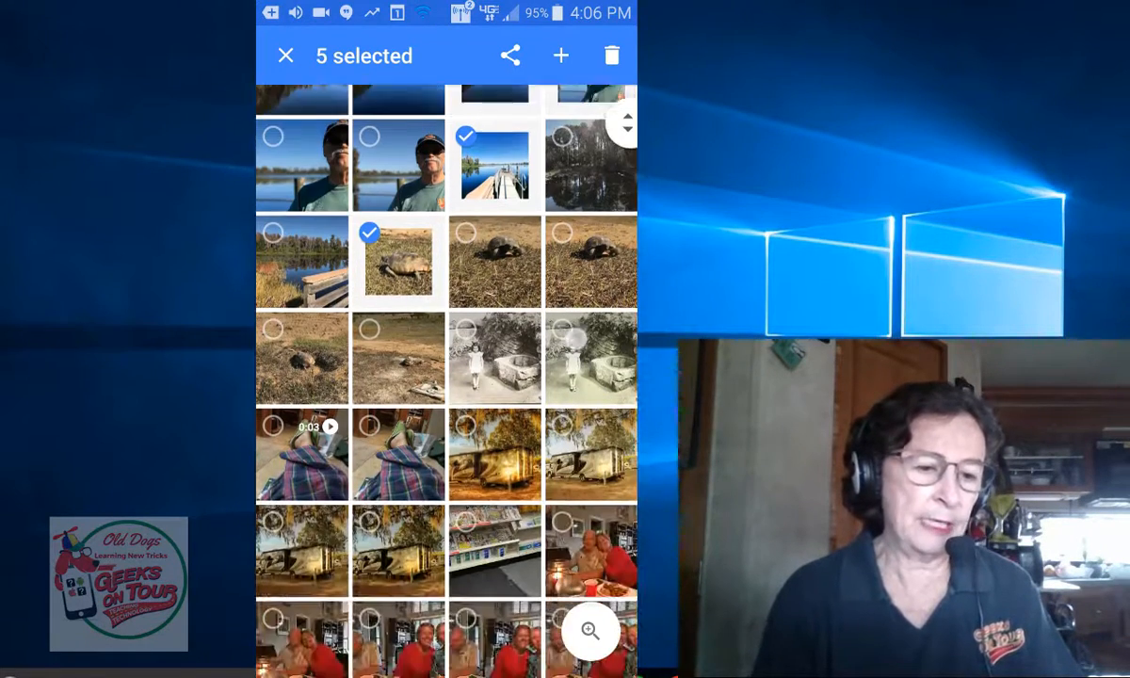
pyautogui.click(493, 434)
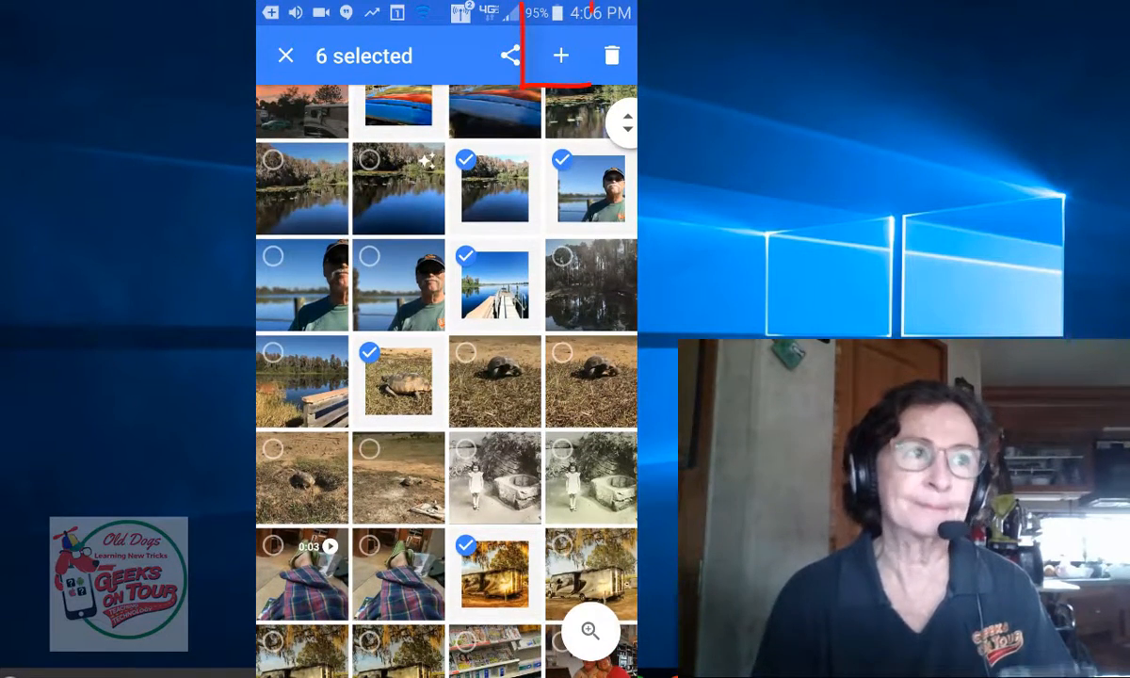
# Step: Create a collage from the six selected photos via the + menu's Collage option
pyautogui.click(561, 56)
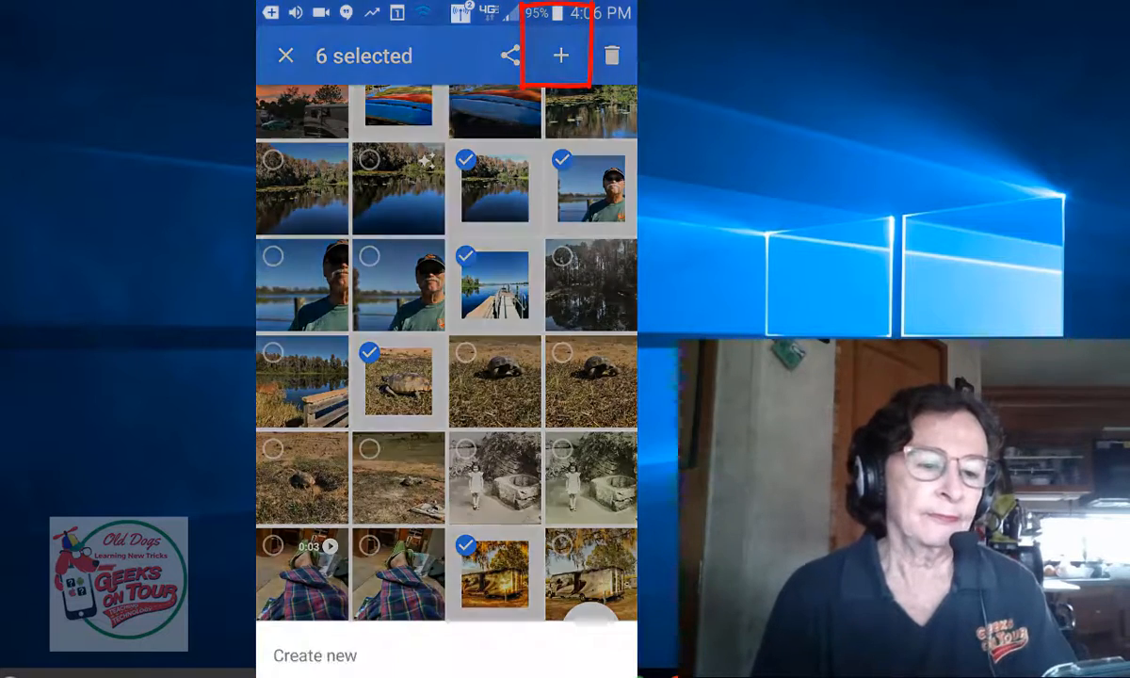
pyautogui.click(561, 55)
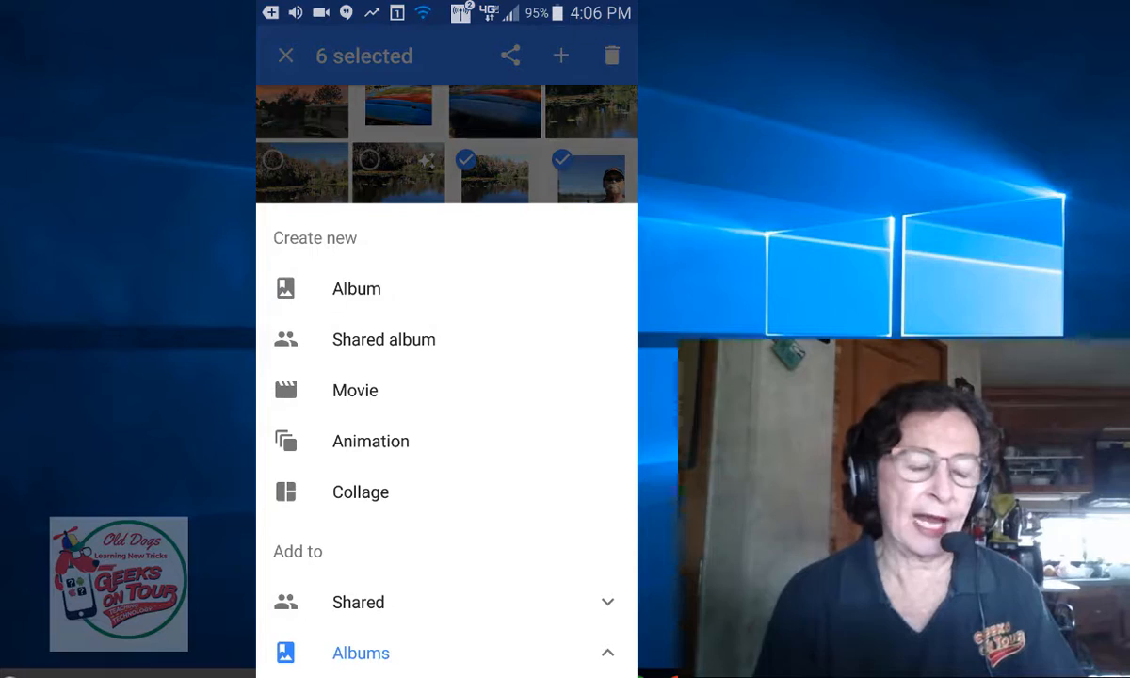
pyautogui.click(360, 492)
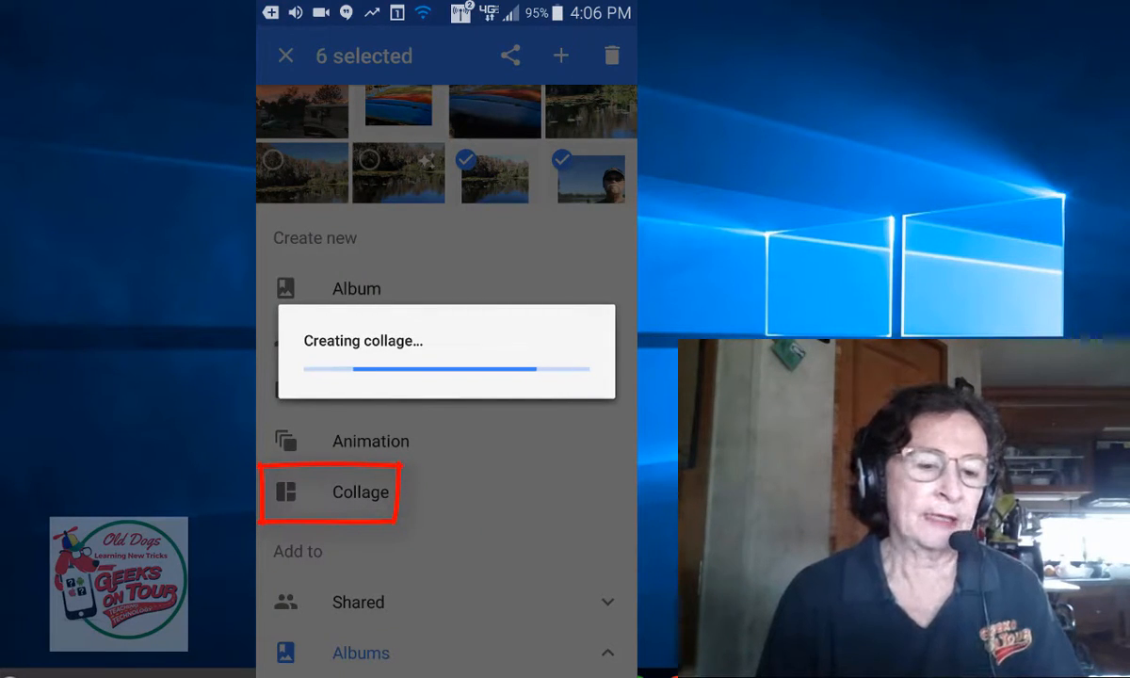
pyautogui.click(360, 491)
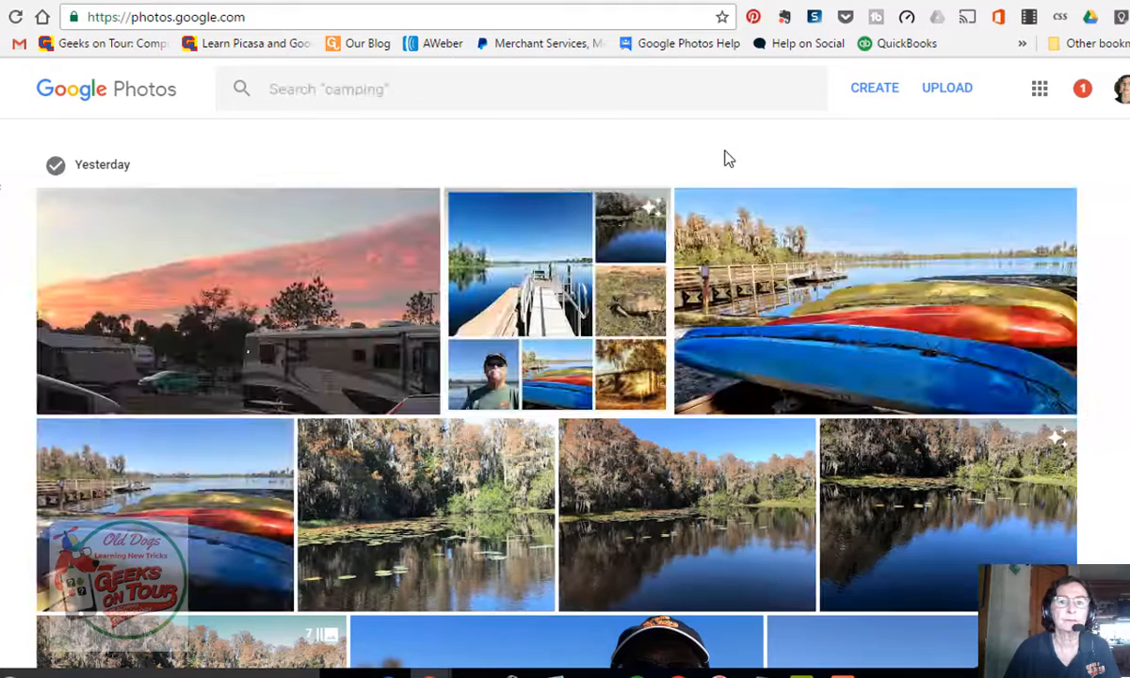
# Step: Select seven web-library photos including the kayaks, sunset, tortoise and glowing RV shots
pyautogui.click(693, 207)
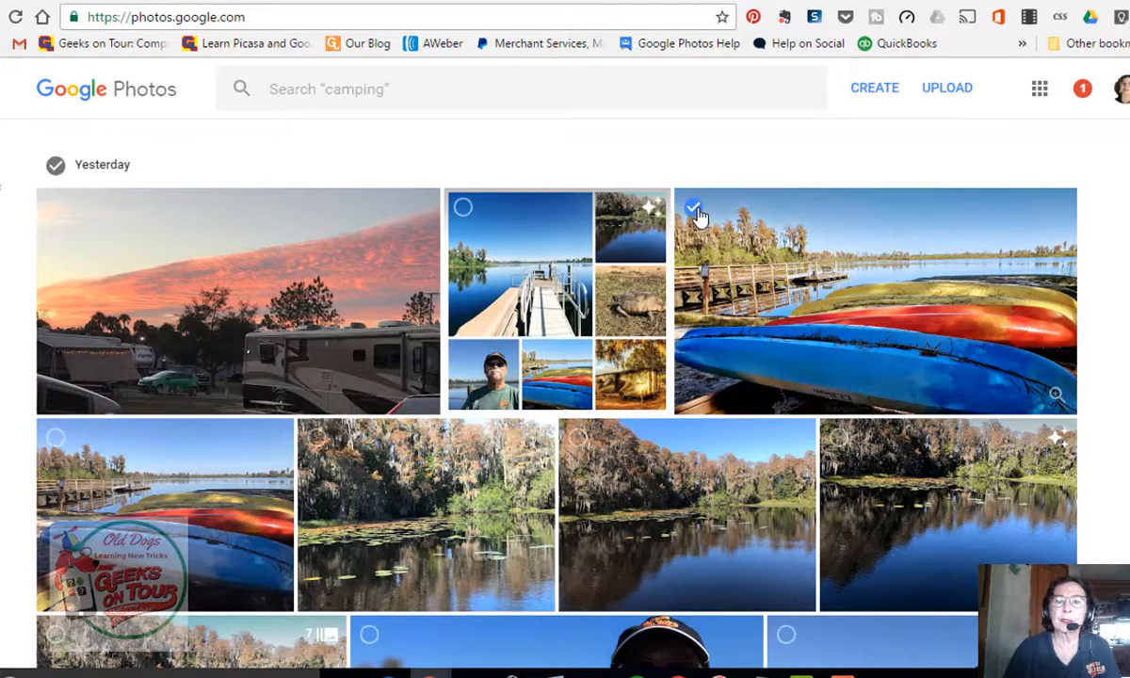
pyautogui.click(463, 207)
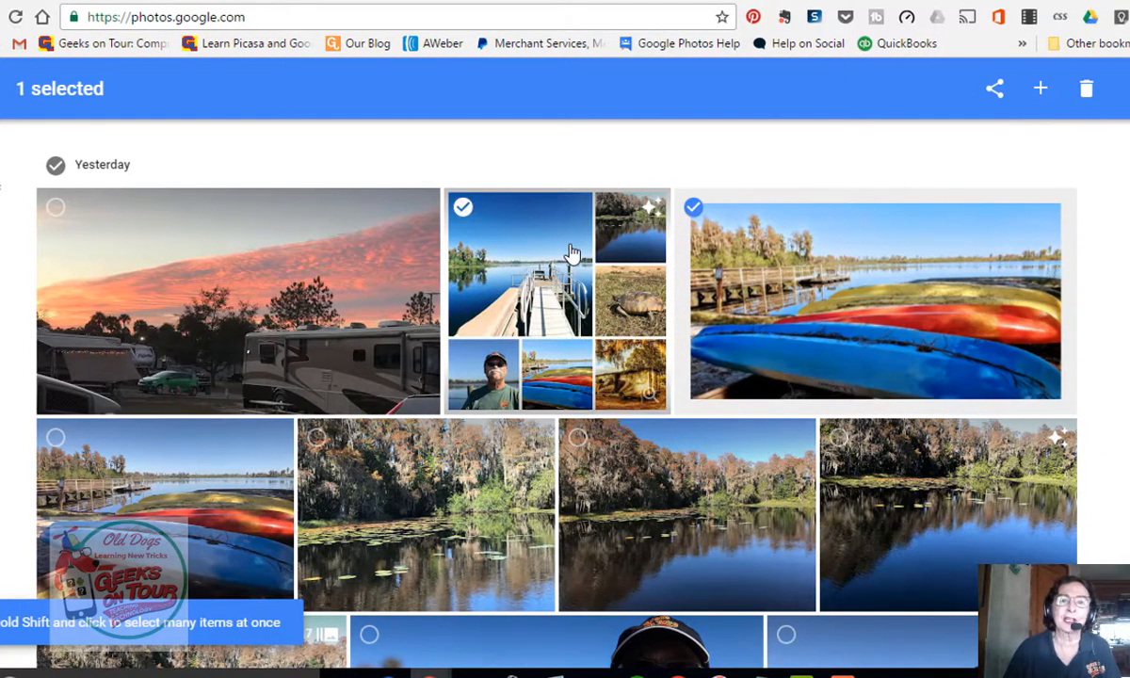
pyautogui.click(464, 205)
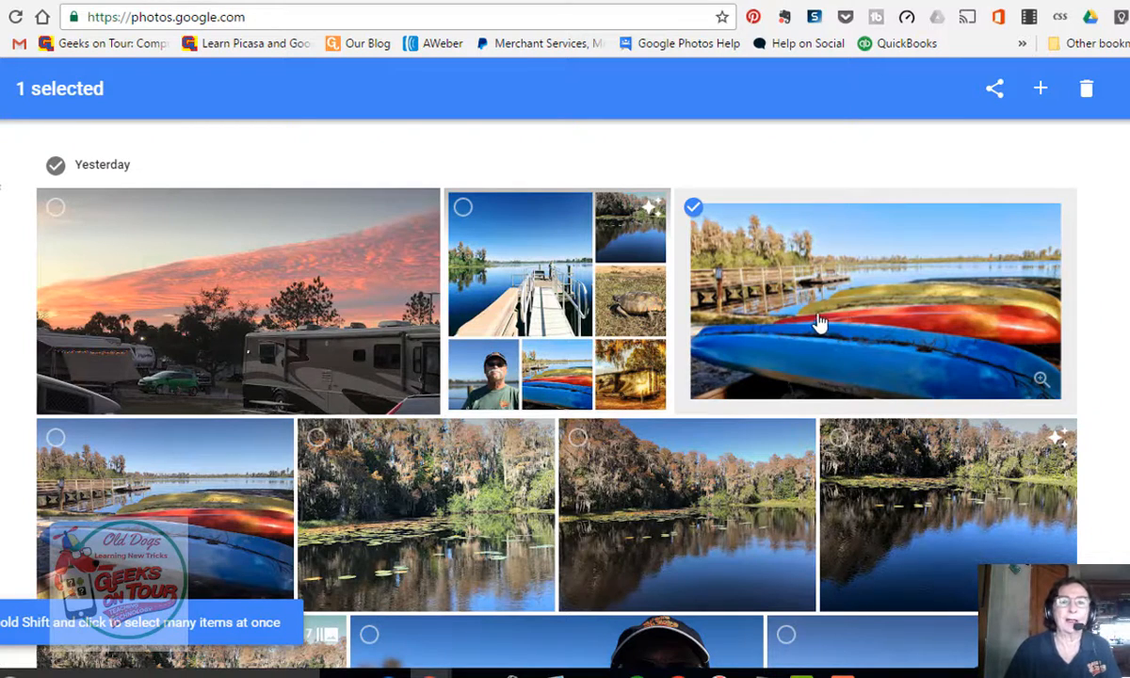
pyautogui.moveTo(926, 350)
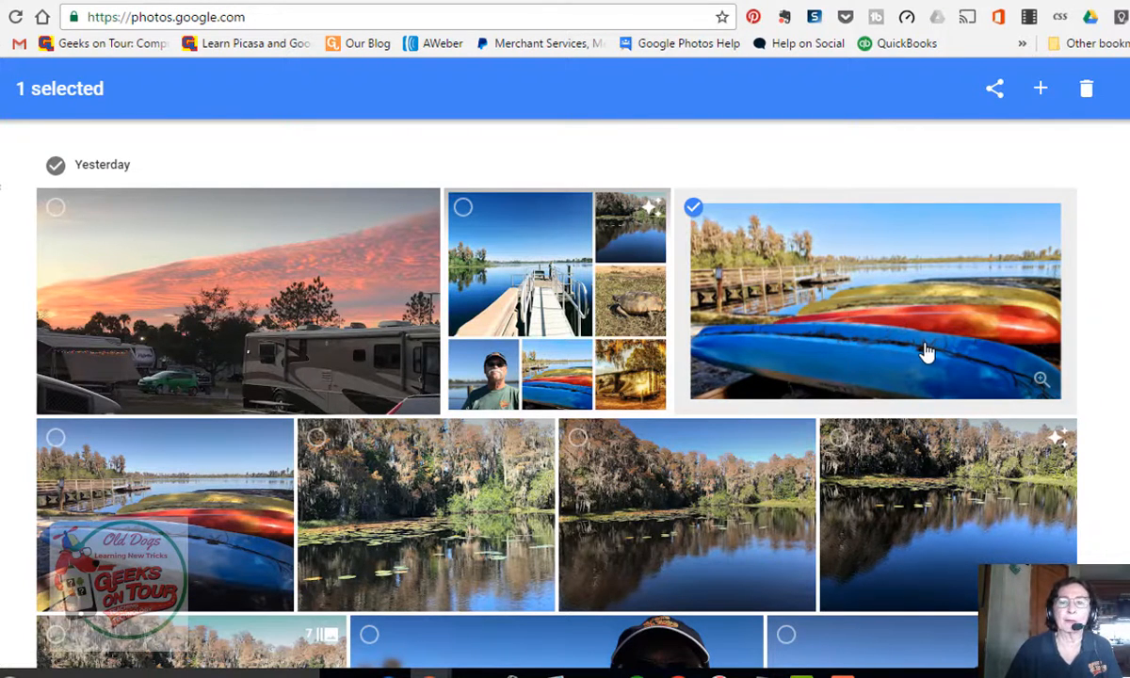
pyautogui.moveTo(847, 287)
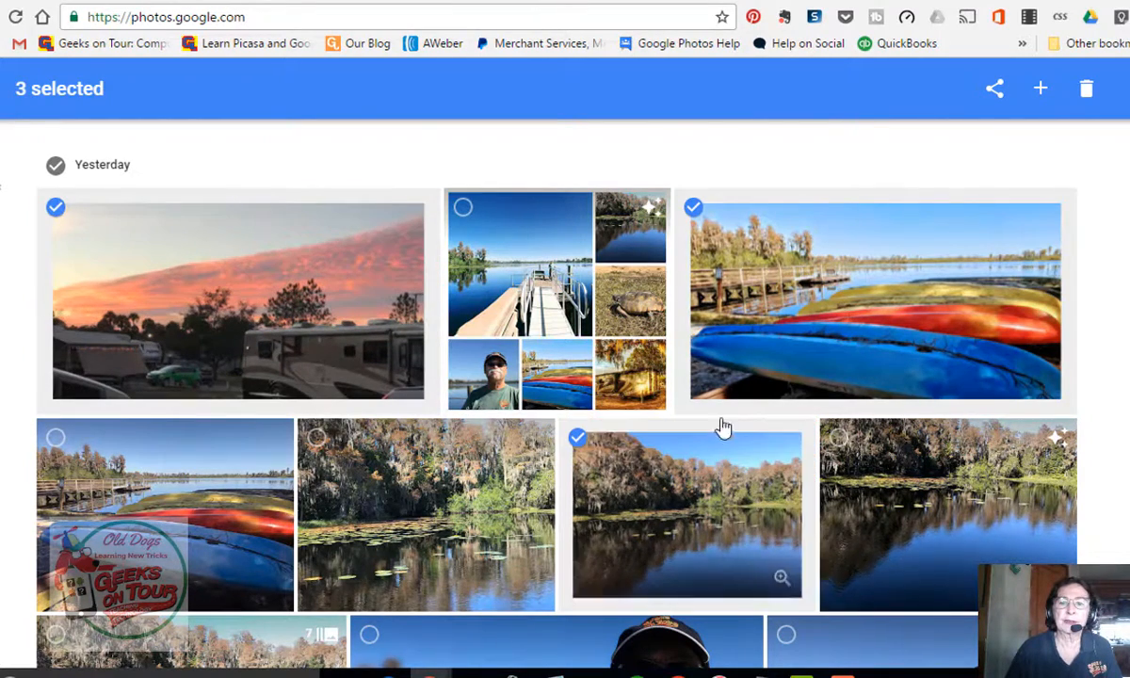
pyautogui.scroll(-3)
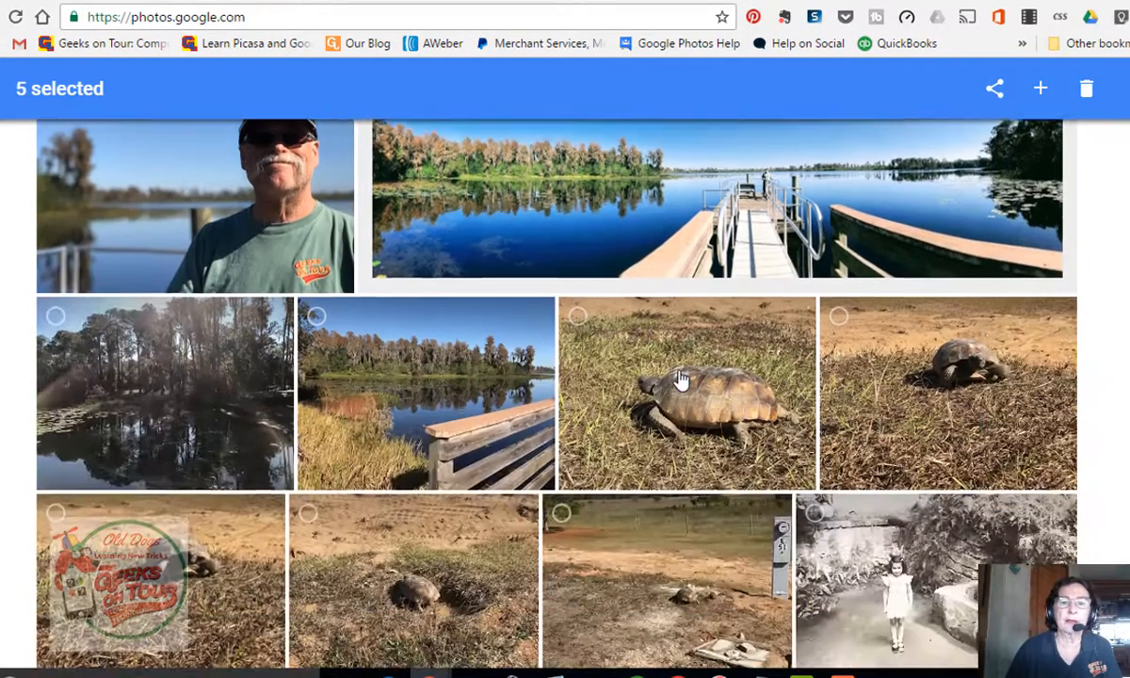
pyautogui.click(686, 386)
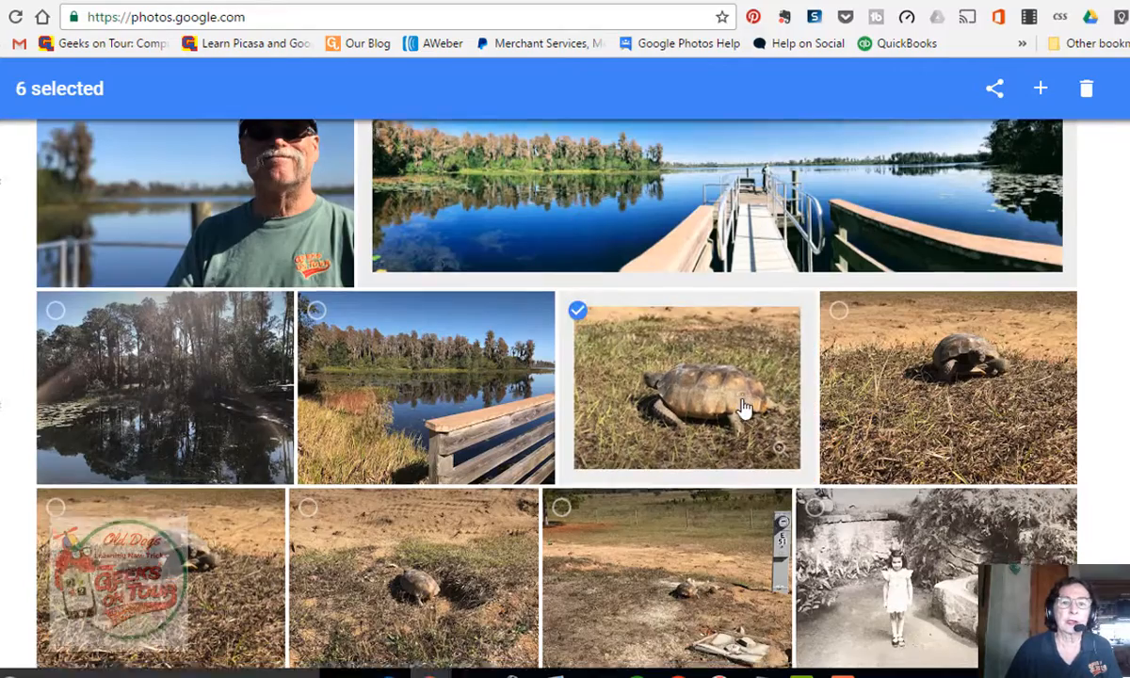
pyautogui.scroll(-3)
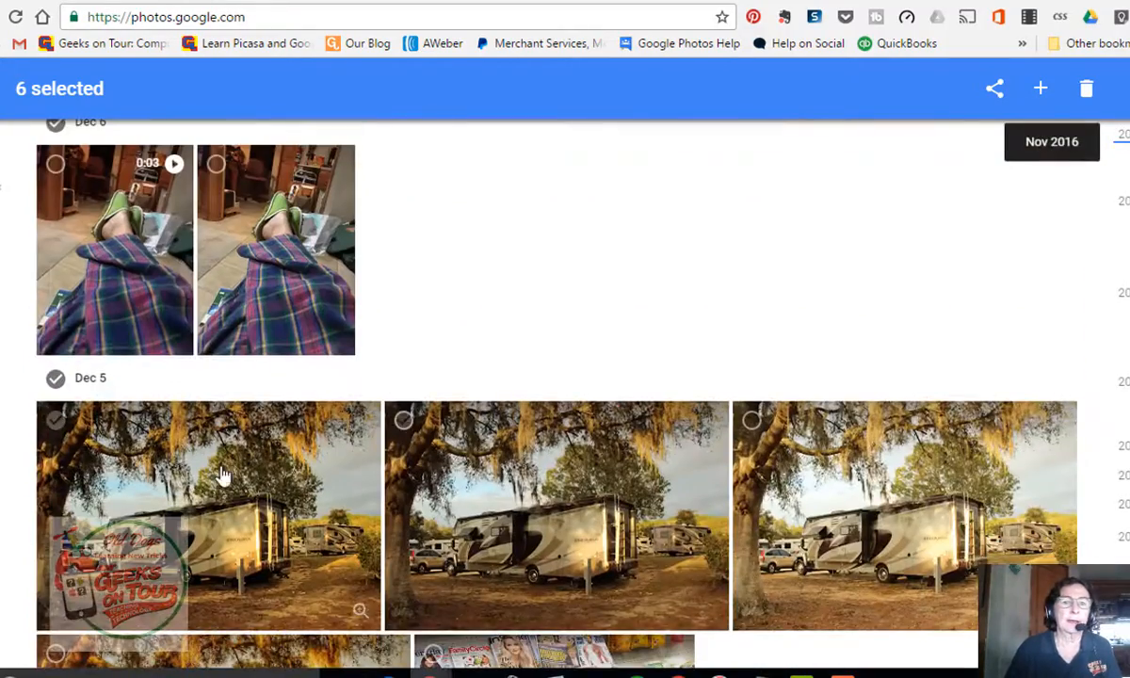
pyautogui.scroll(-3)
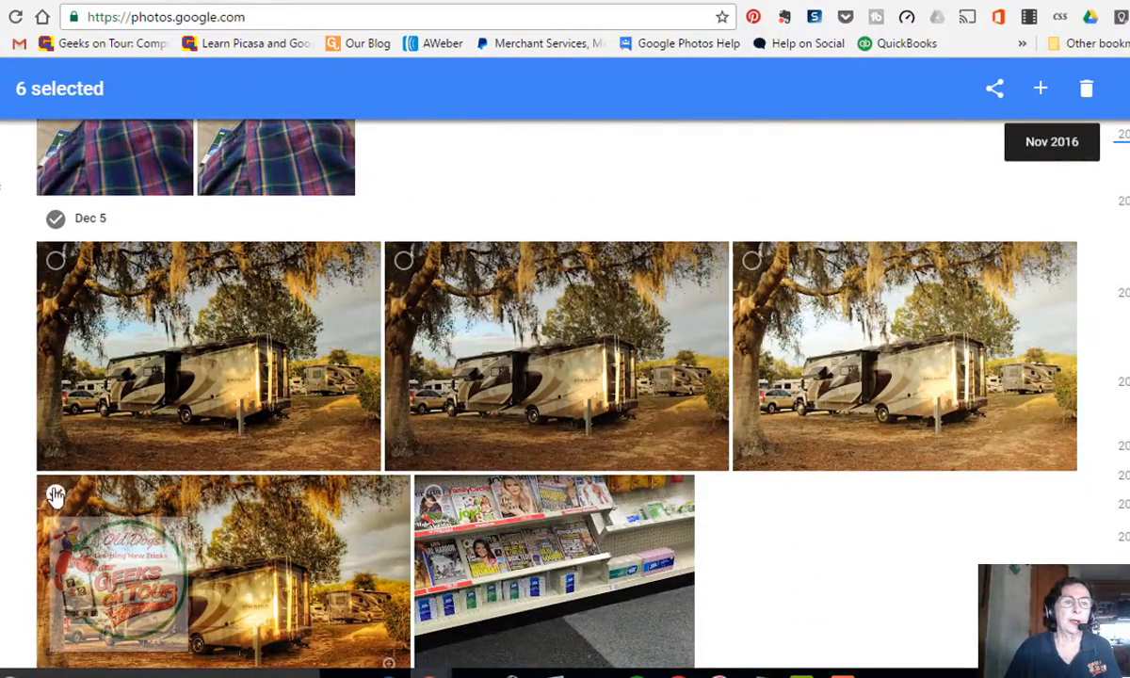
pyautogui.click(56, 496)
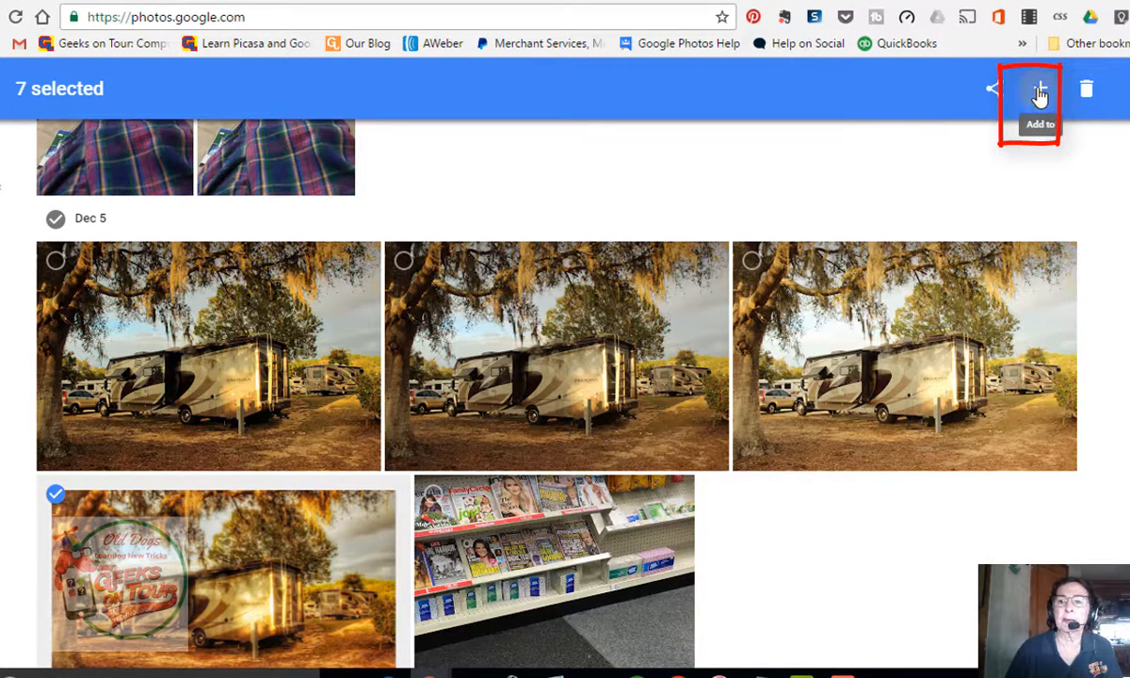
pyautogui.click(1035, 88)
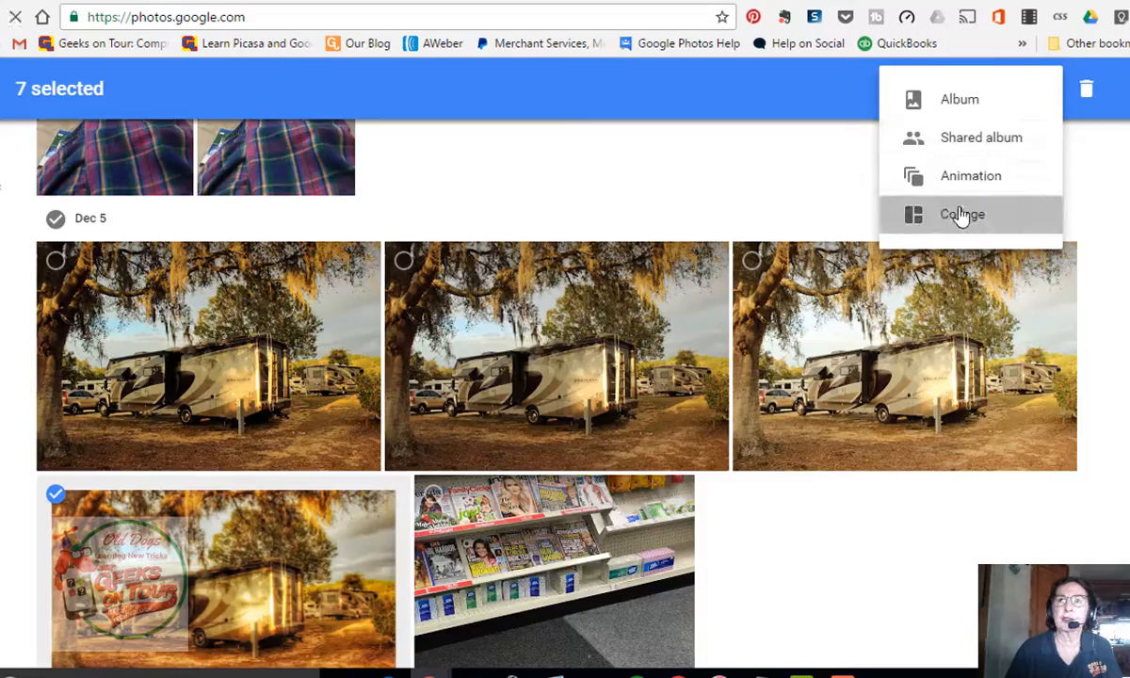
pyautogui.click(961, 214)
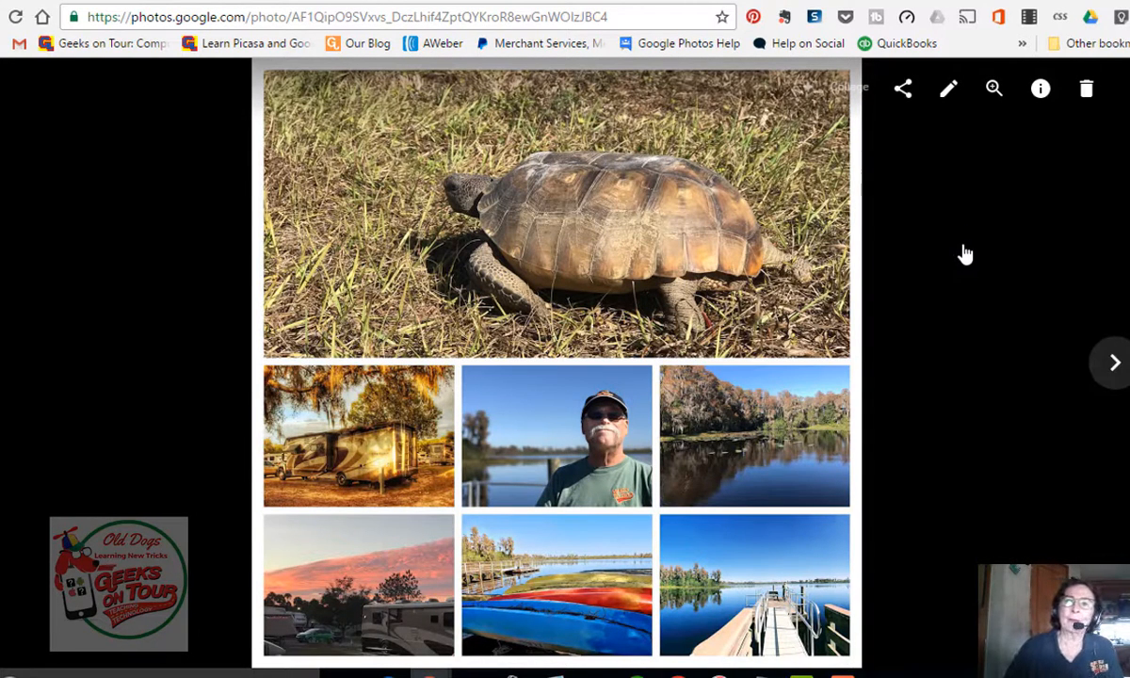
pyautogui.moveTo(739, 561)
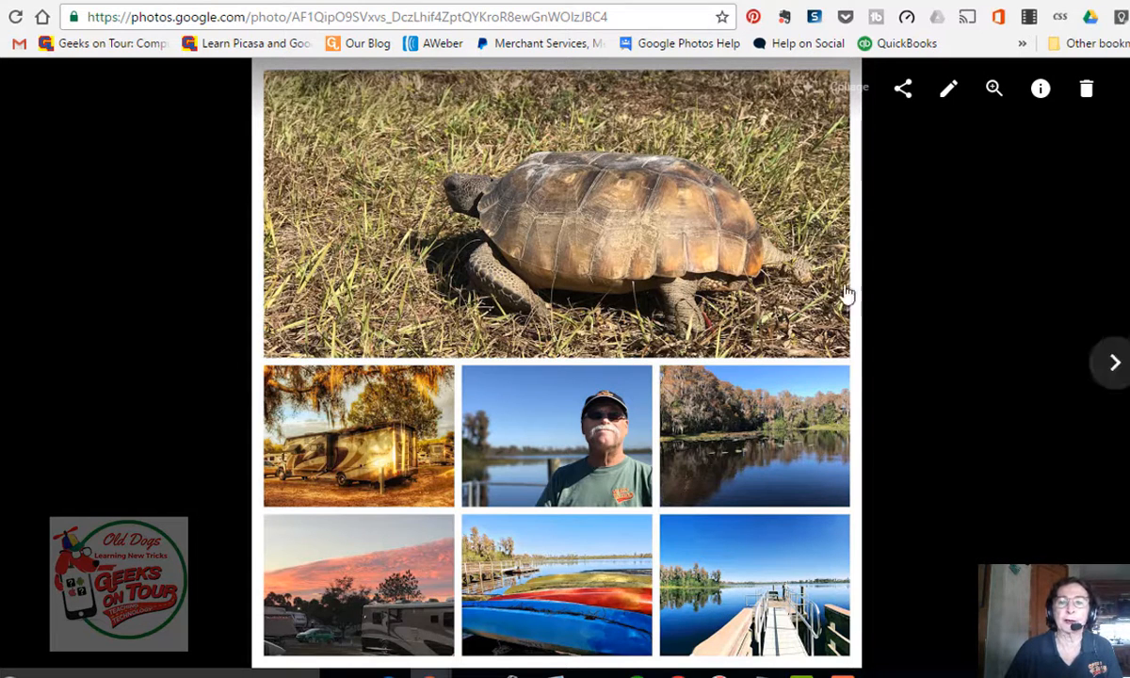
pyautogui.moveTo(249, 215)
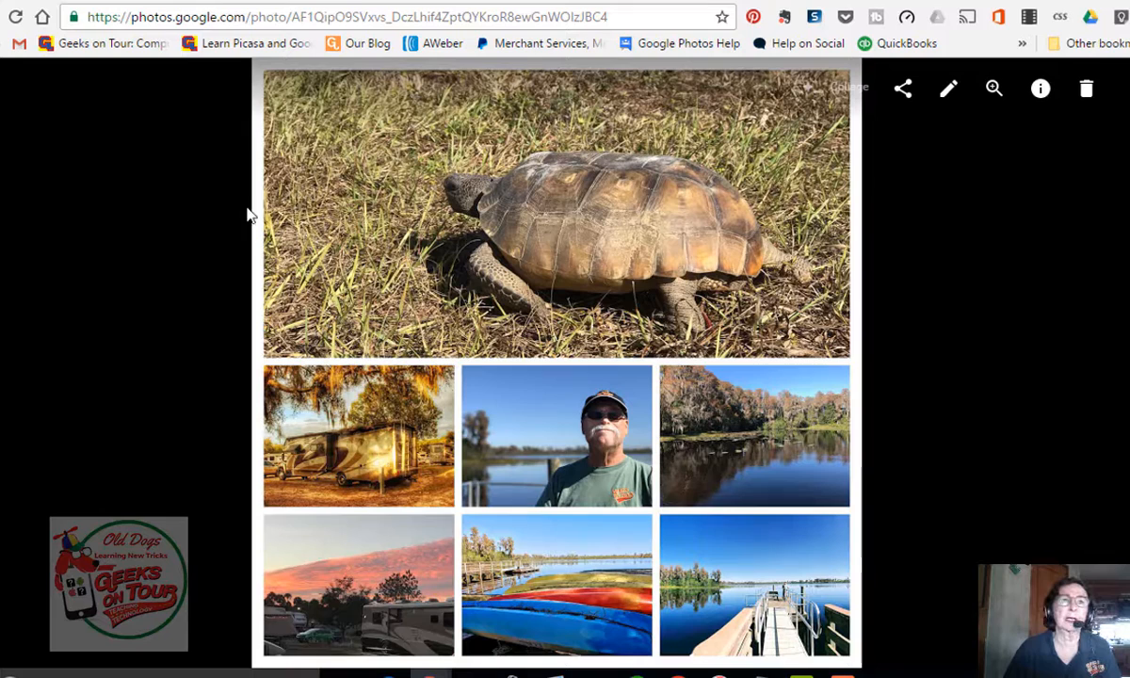
pyautogui.moveTo(716, 293)
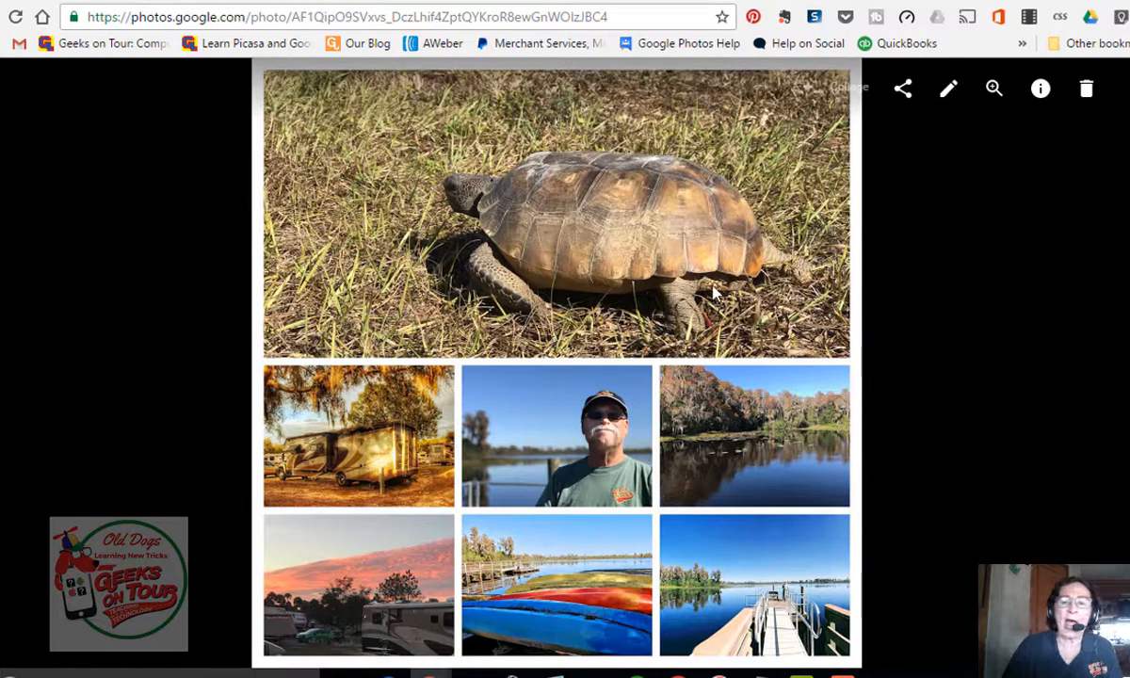
pyautogui.moveTo(951, 256)
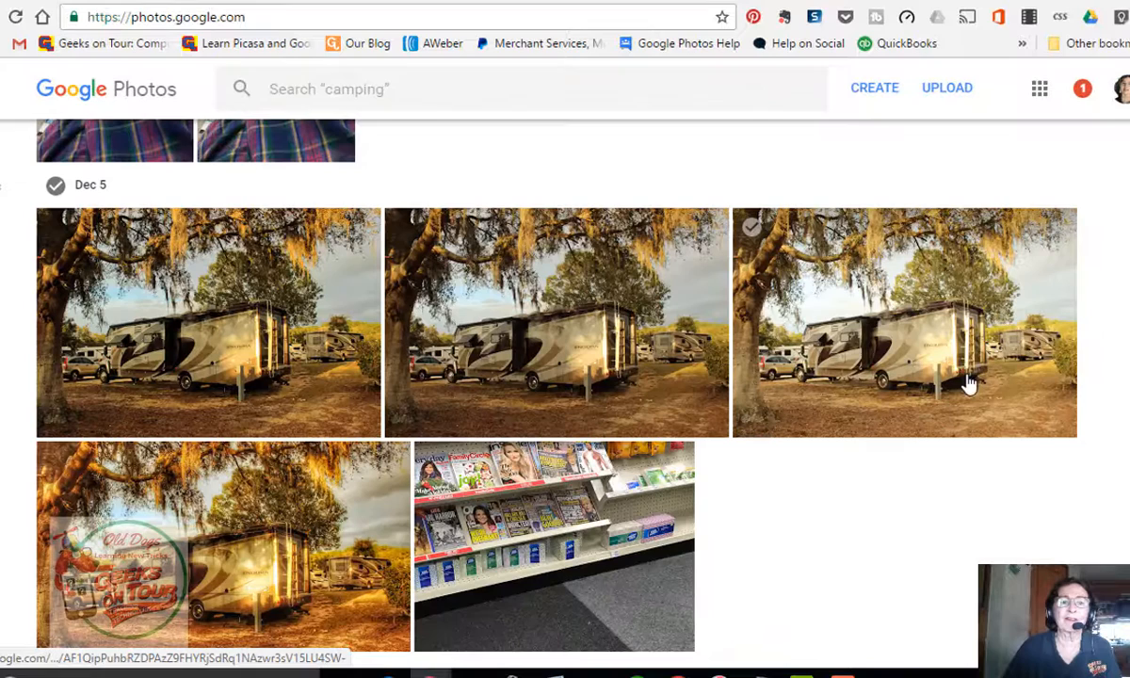
pyautogui.moveTo(980, 407)
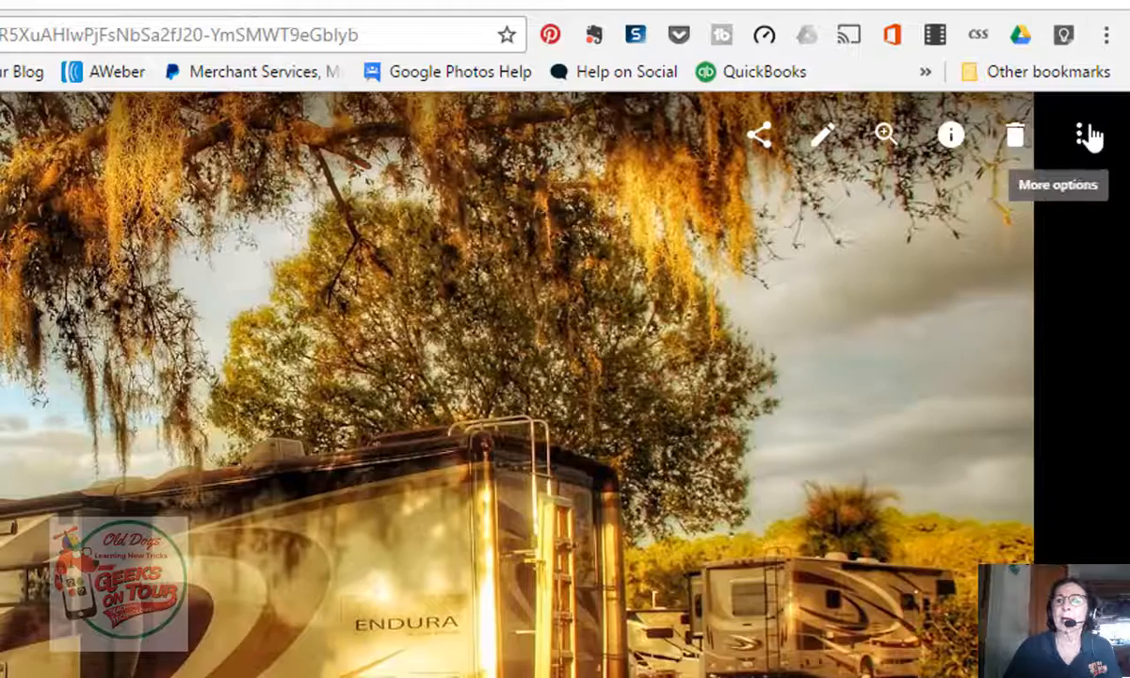
# Step: Start downloading the Dec 5 RV campsite photo from its More options menu
pyautogui.click(1081, 134)
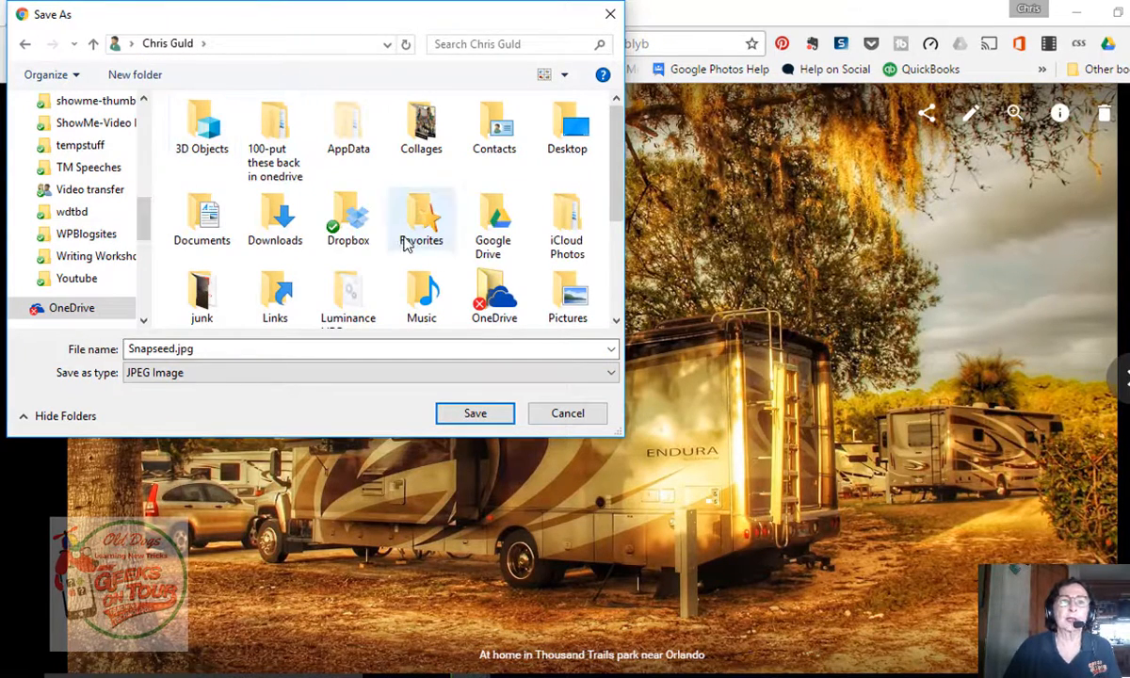
# Step: Save Snapseed.jpg into a new folder named orlando inside Pictures
pyautogui.scroll(-3)
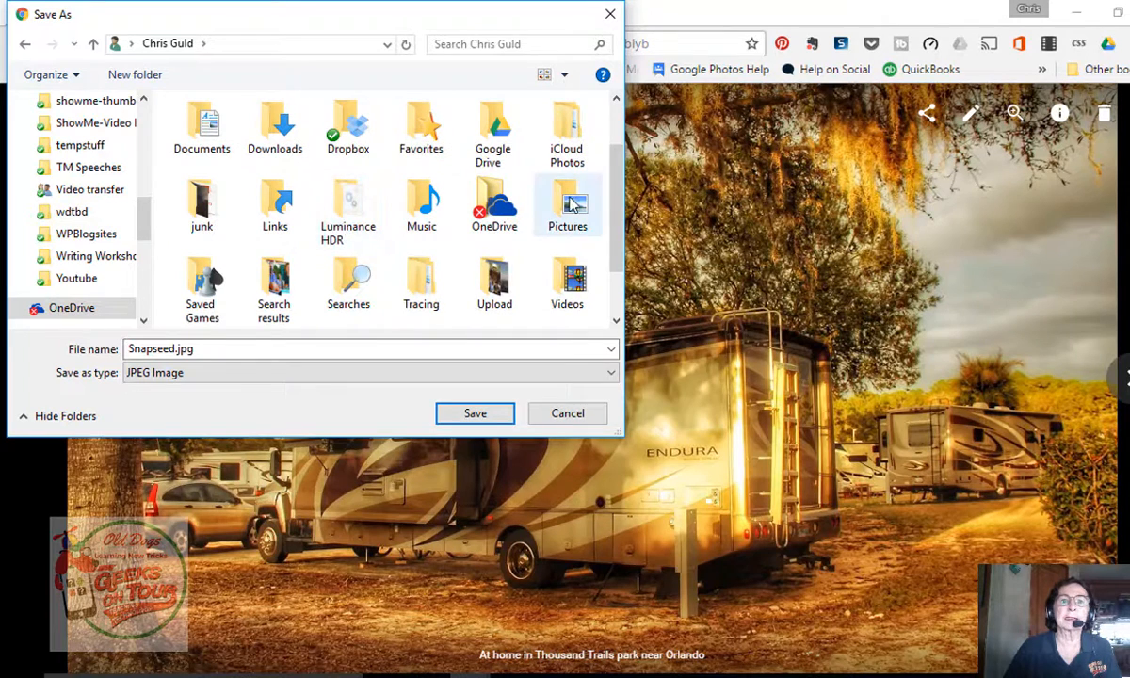
pyautogui.doubleClick(567, 204)
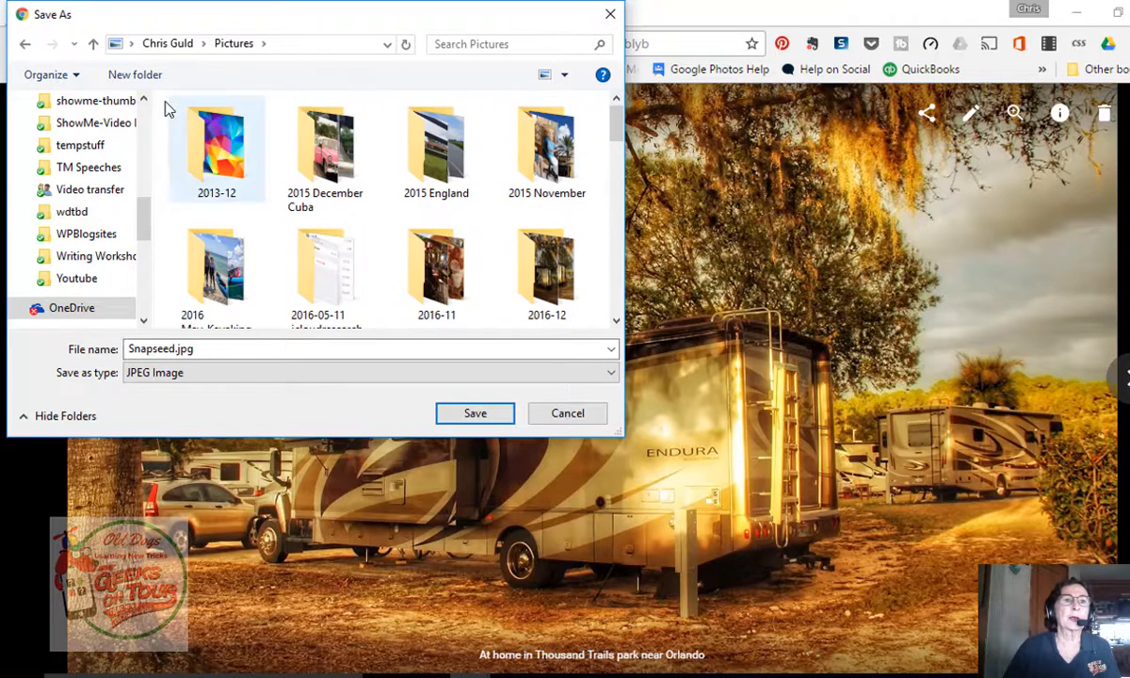
pyautogui.click(136, 75)
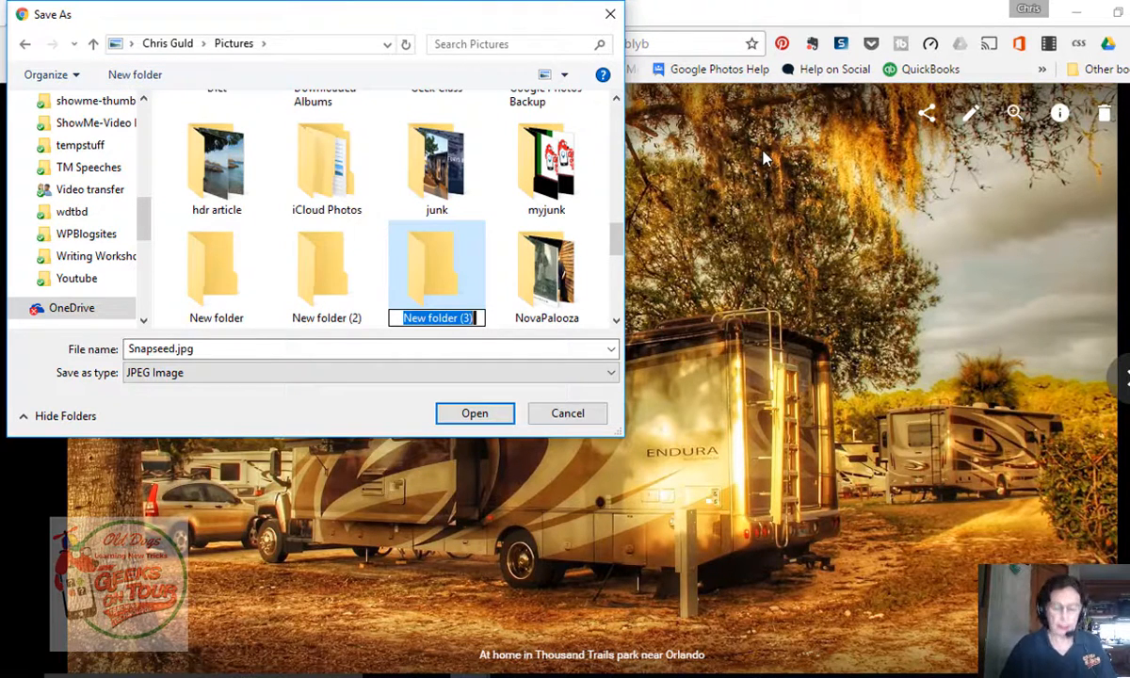
pyautogui.write('ori')
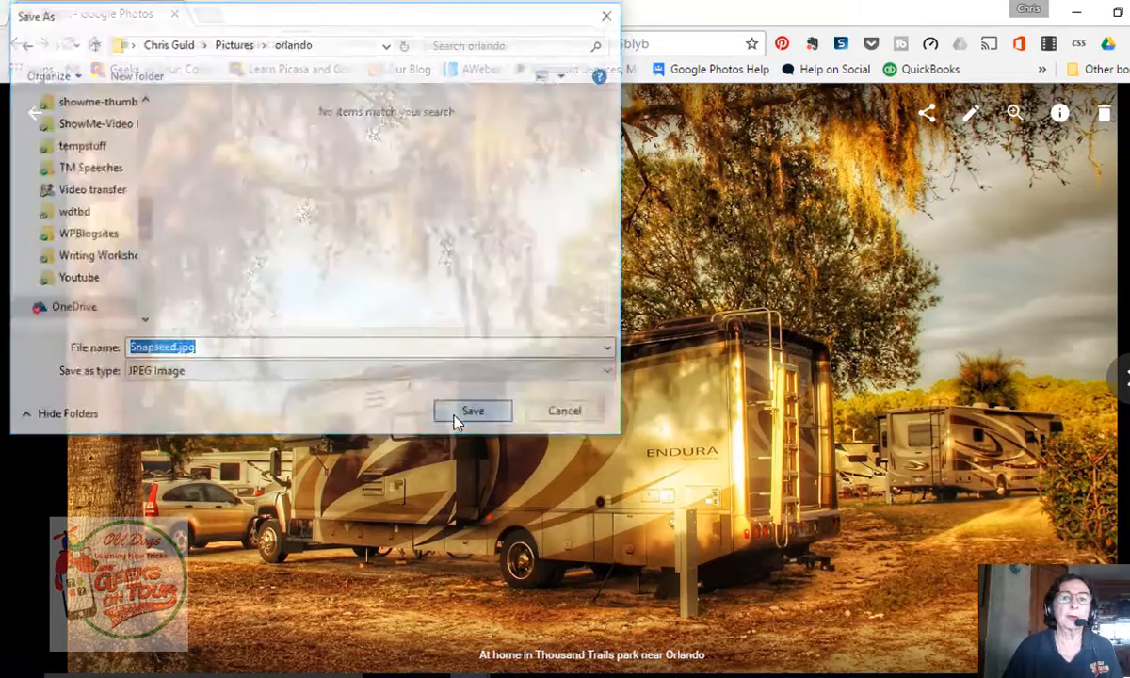
pyautogui.click(473, 410)
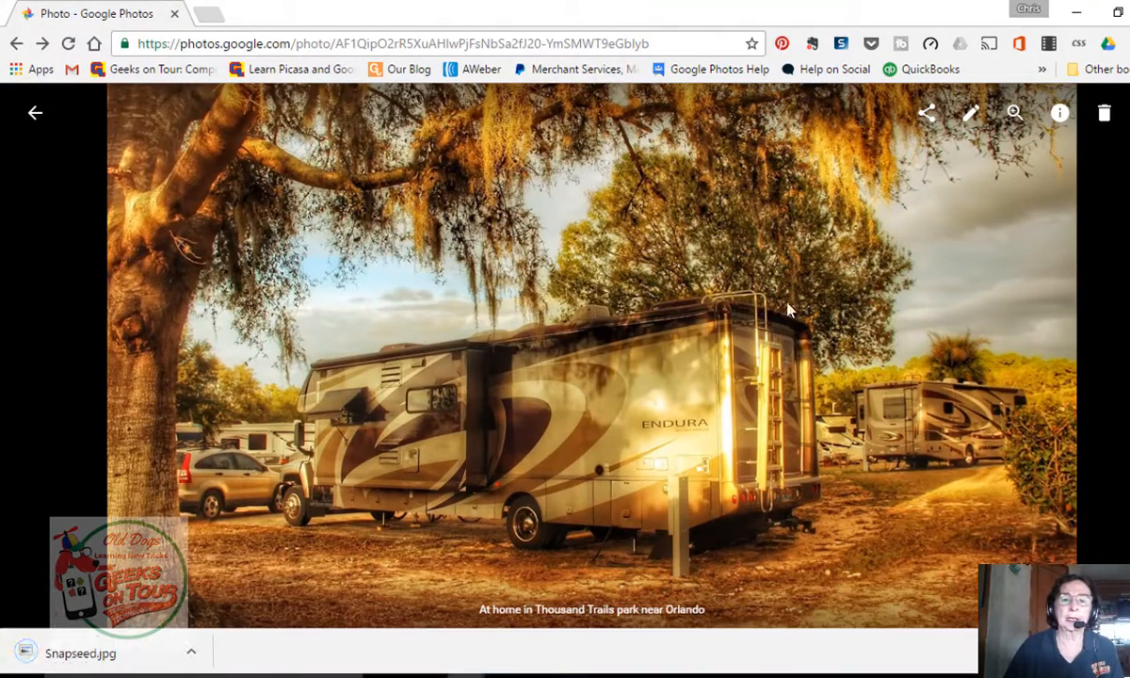
pyautogui.moveTo(34, 115)
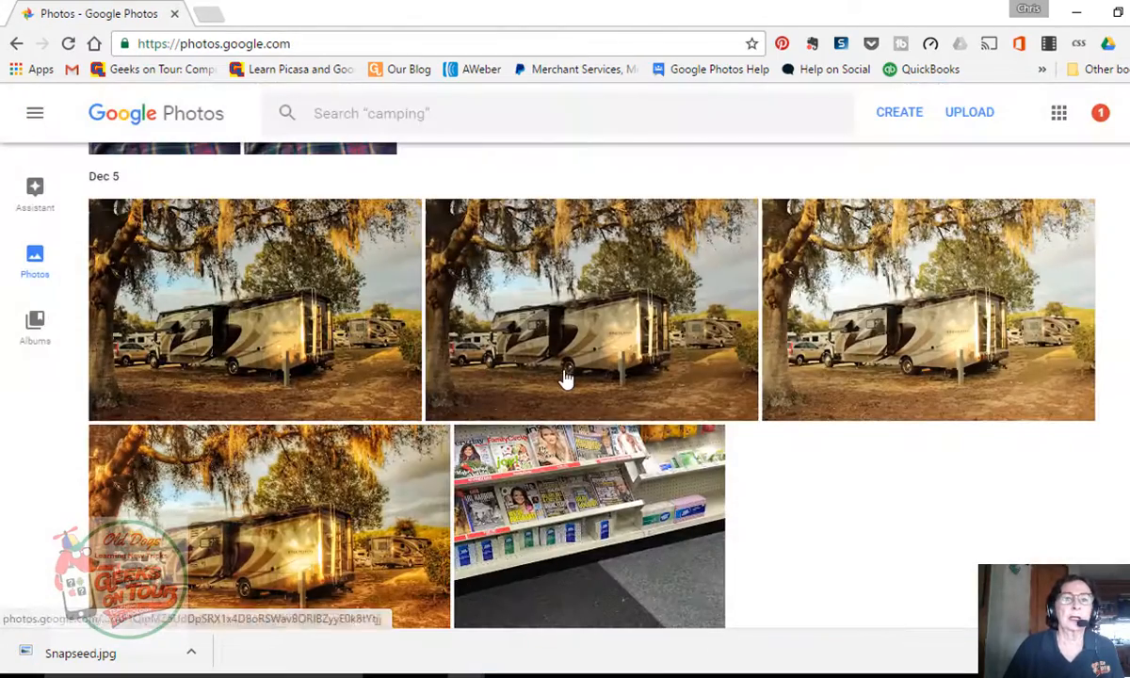
# Step: Download the selected trip photos together as Photos.zip into the orlando folder
pyautogui.scroll(-3)
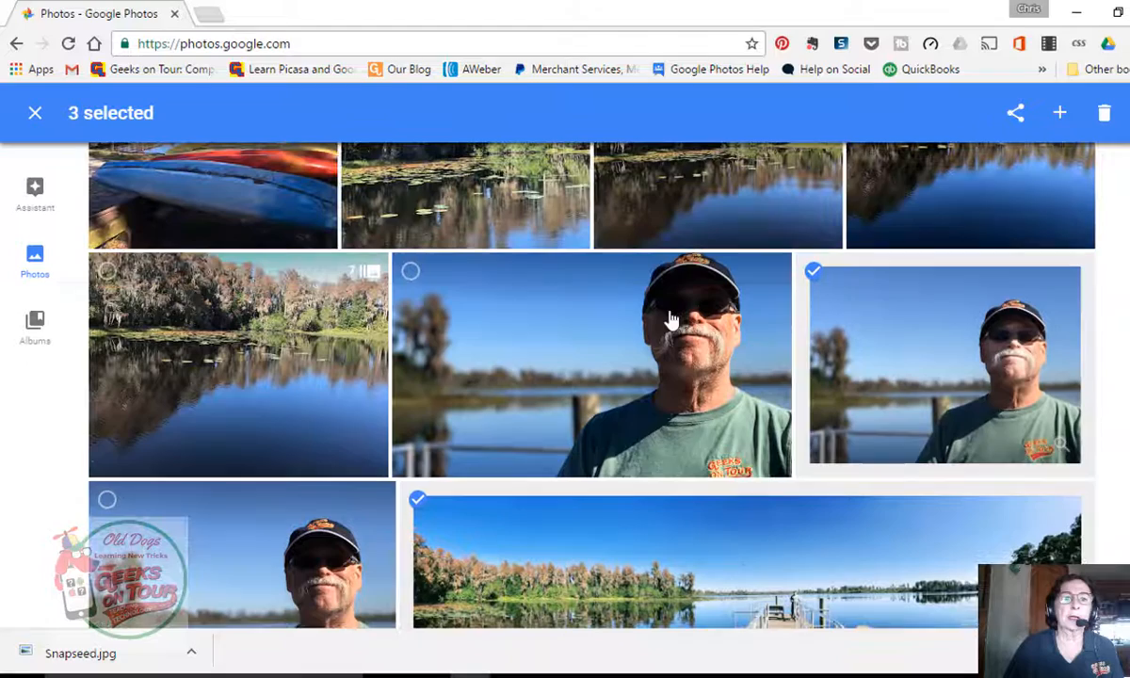
pyautogui.scroll(3)
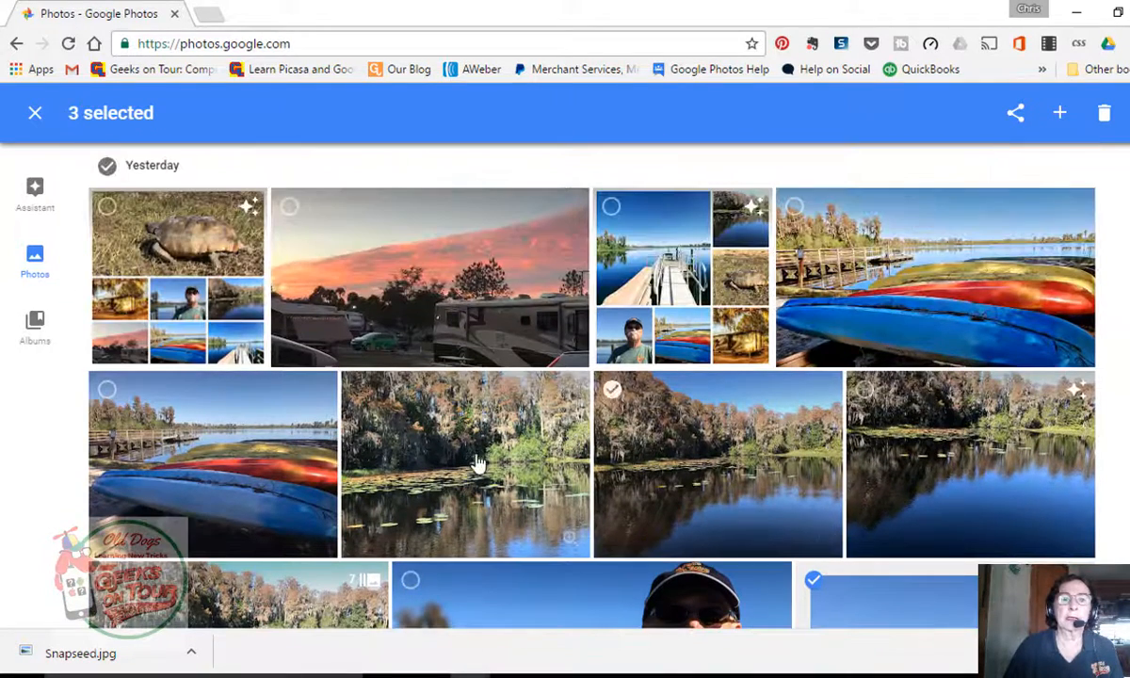
pyautogui.click(360, 390)
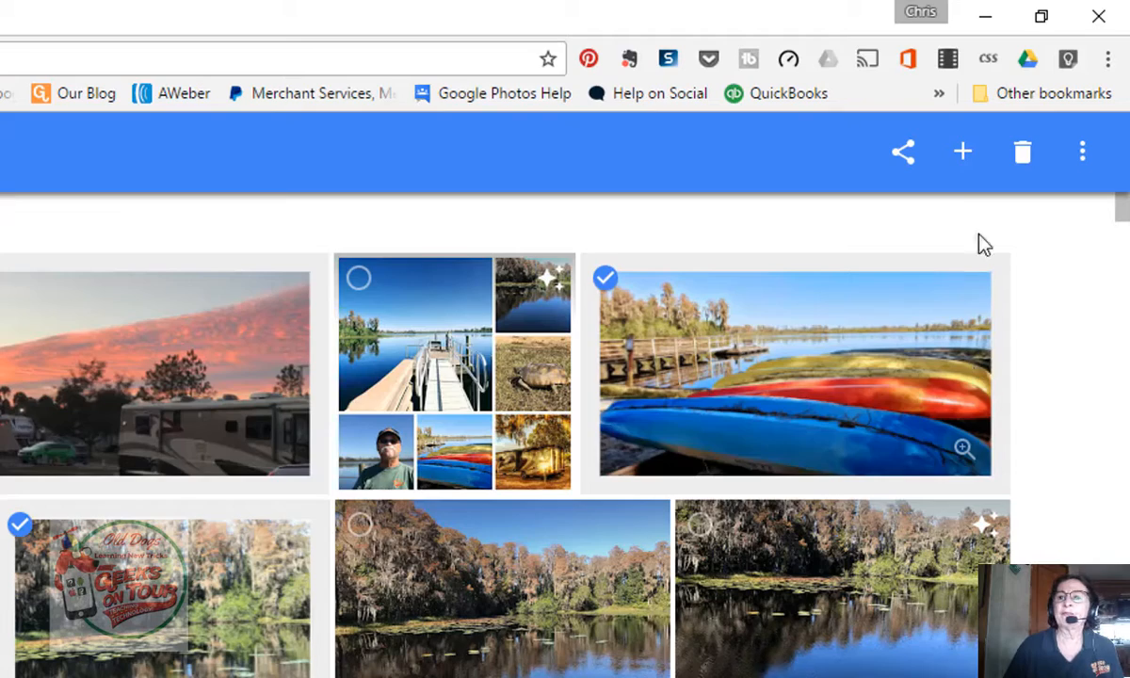
pyautogui.click(1081, 151)
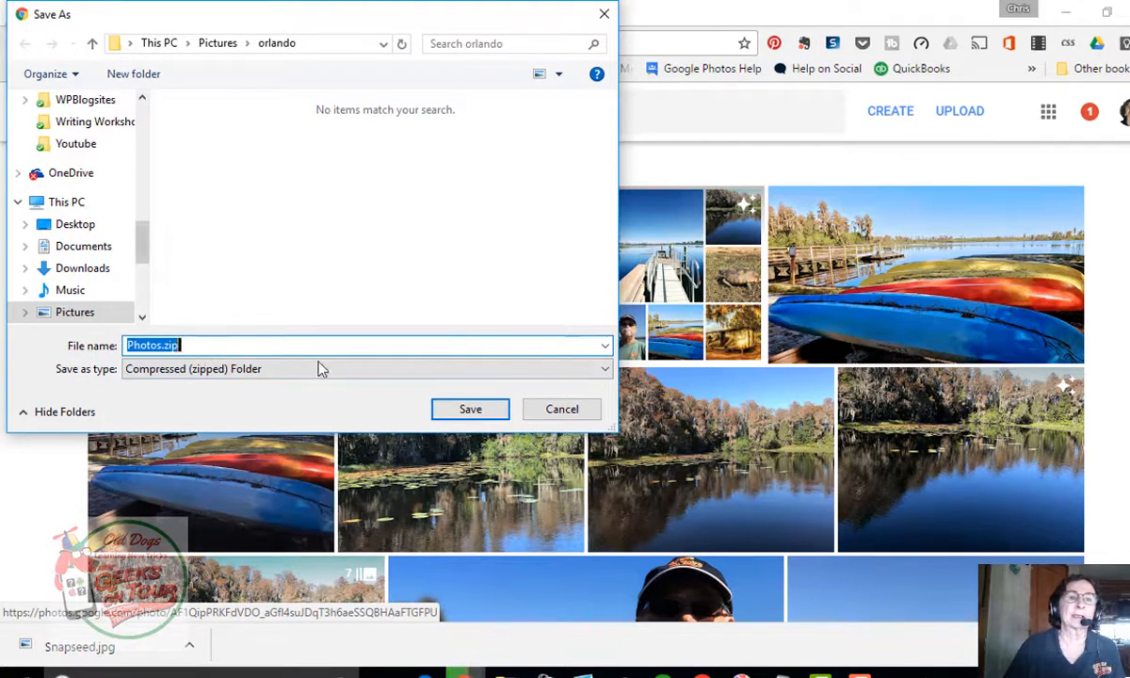
pyautogui.click(561, 408)
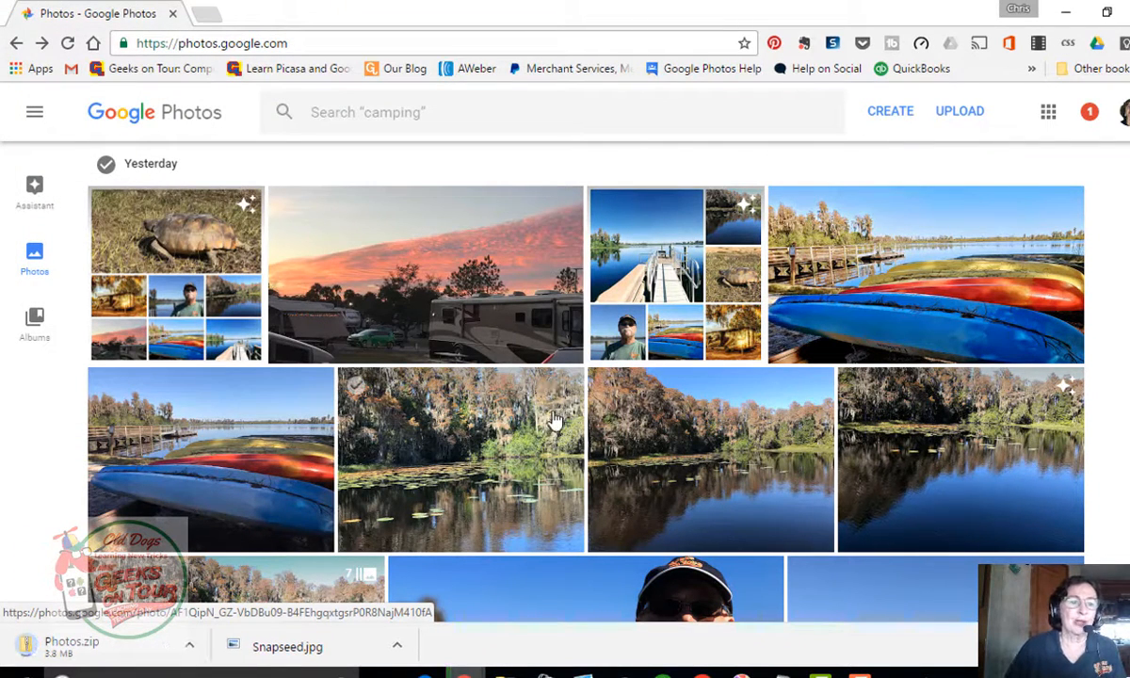
pyautogui.moveTo(448, 509)
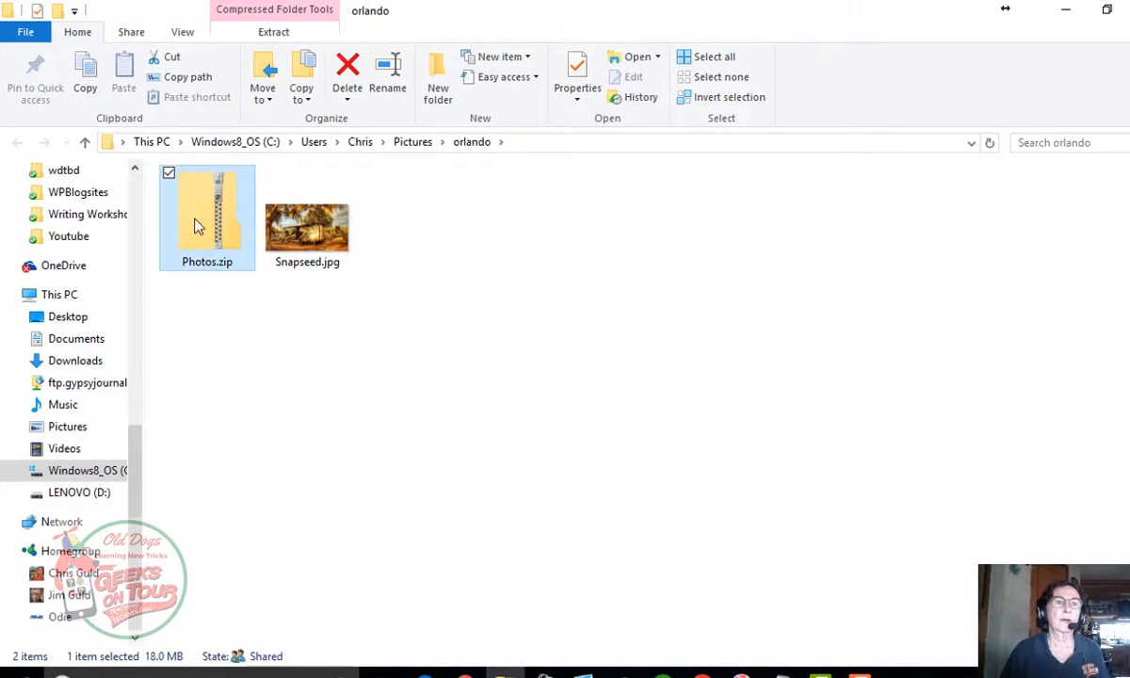
# Step: Extract Photos.zip directly into the orlando folder, removing \Photos from the destination path
pyautogui.rightClick(207, 217)
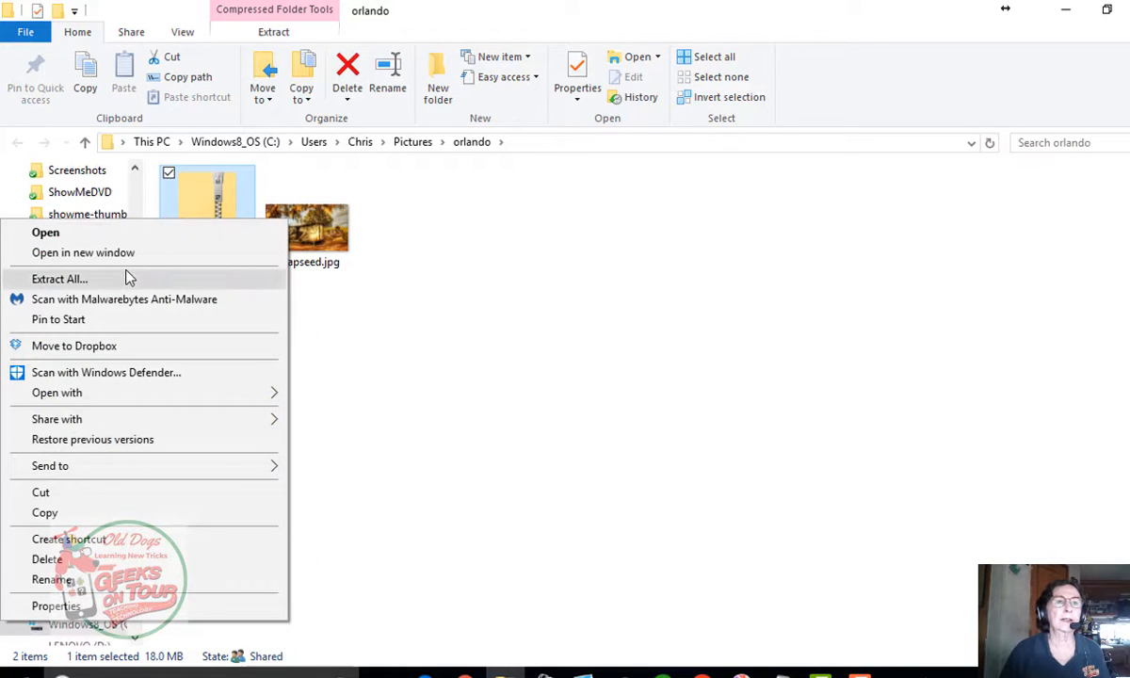
pyautogui.click(60, 279)
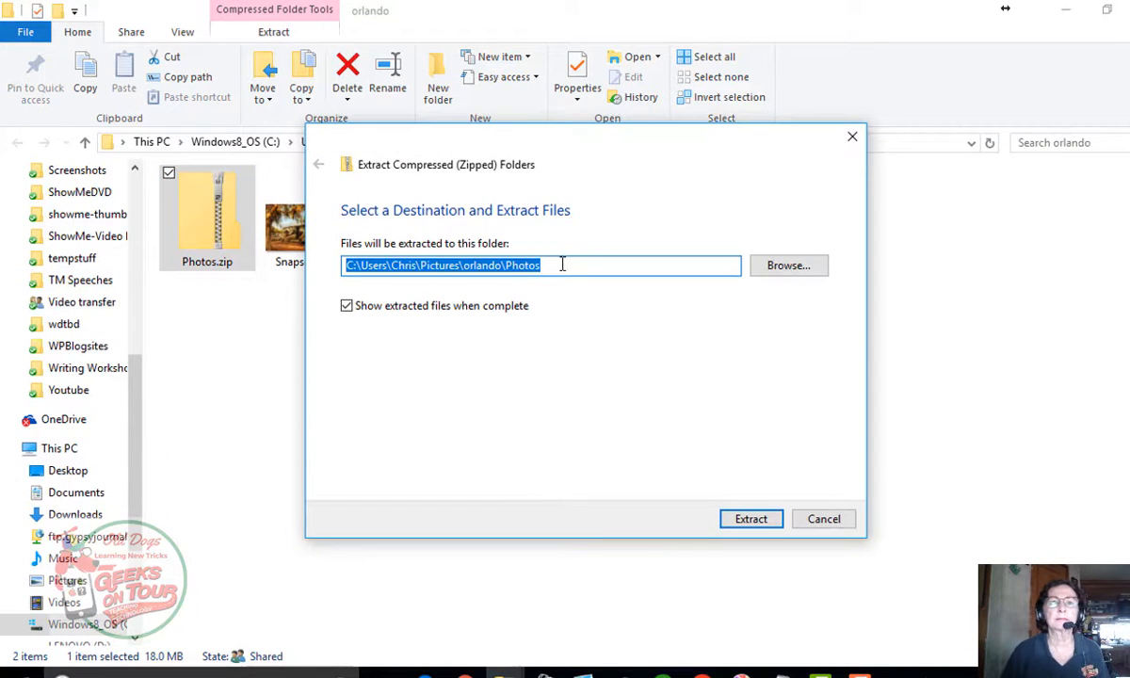
pyautogui.click(505, 263)
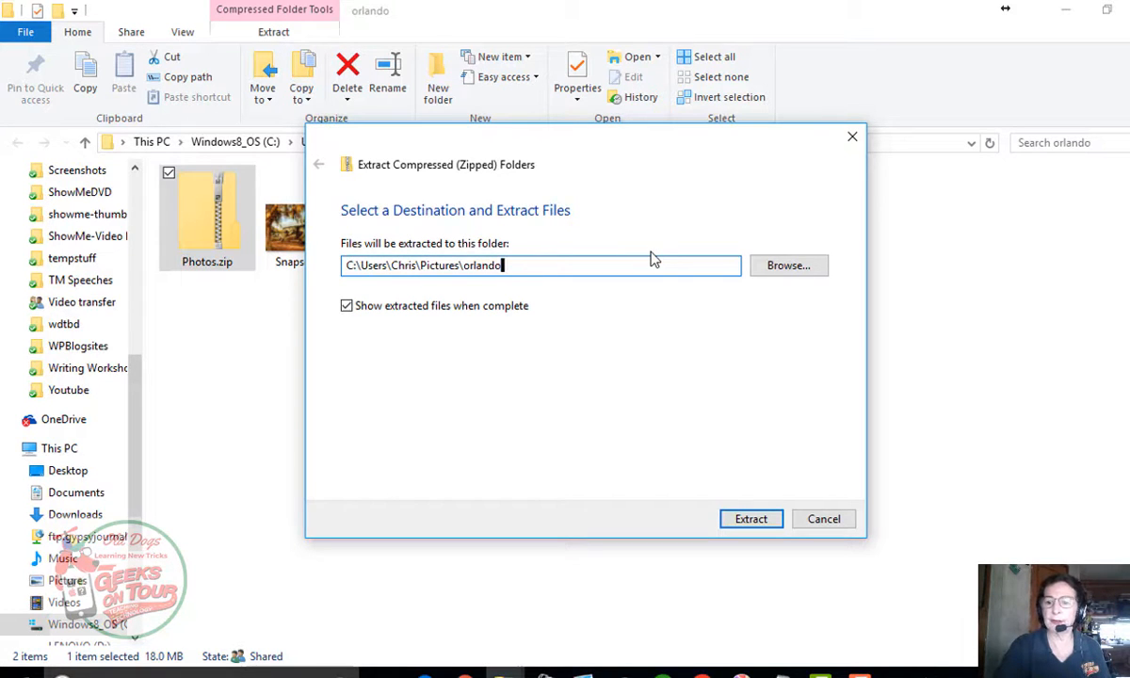
pyautogui.click(750, 519)
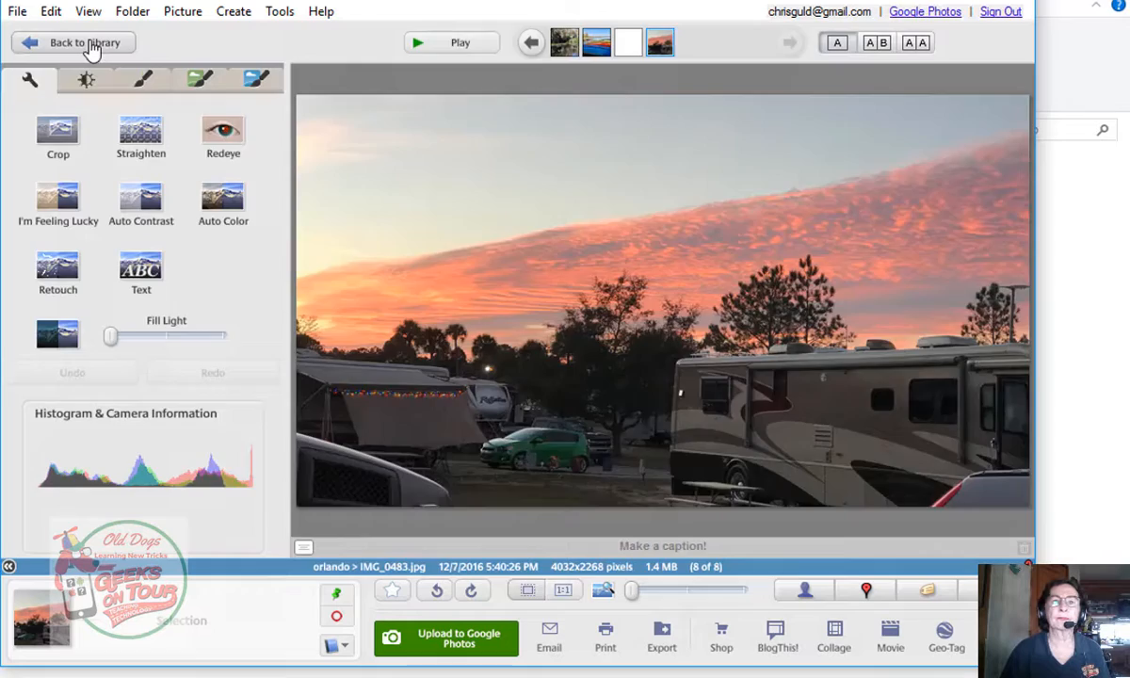
# Step: Return to the library and select all eight photos in the orlando folder
pyautogui.click(73, 41)
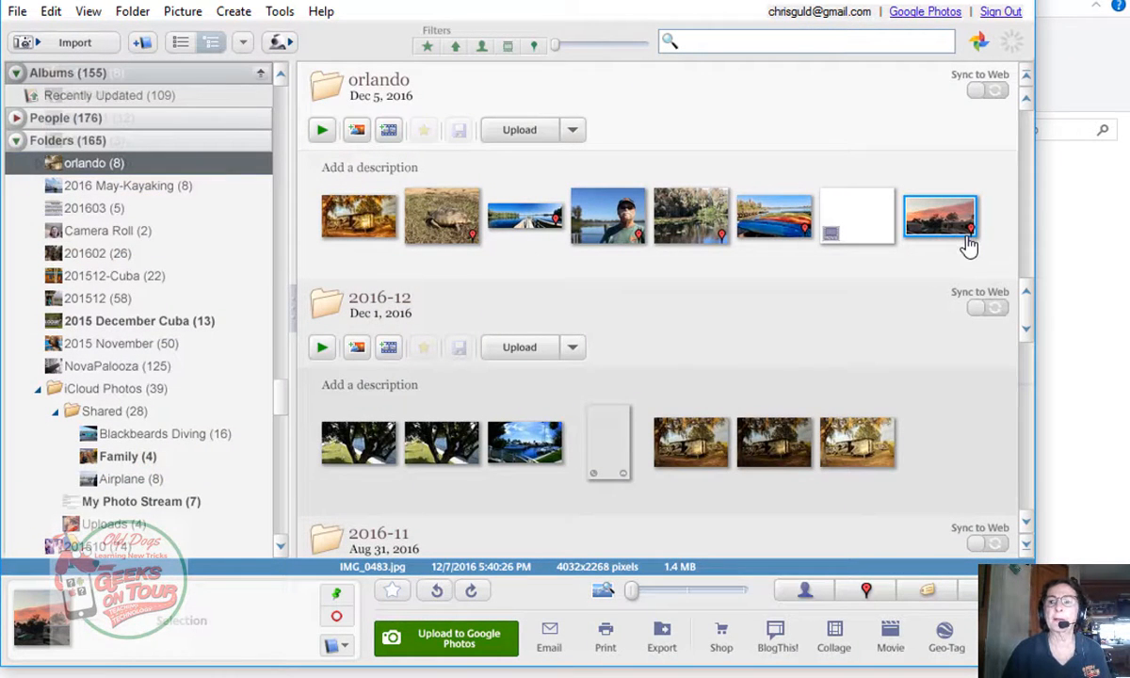
pyautogui.moveTo(924, 273)
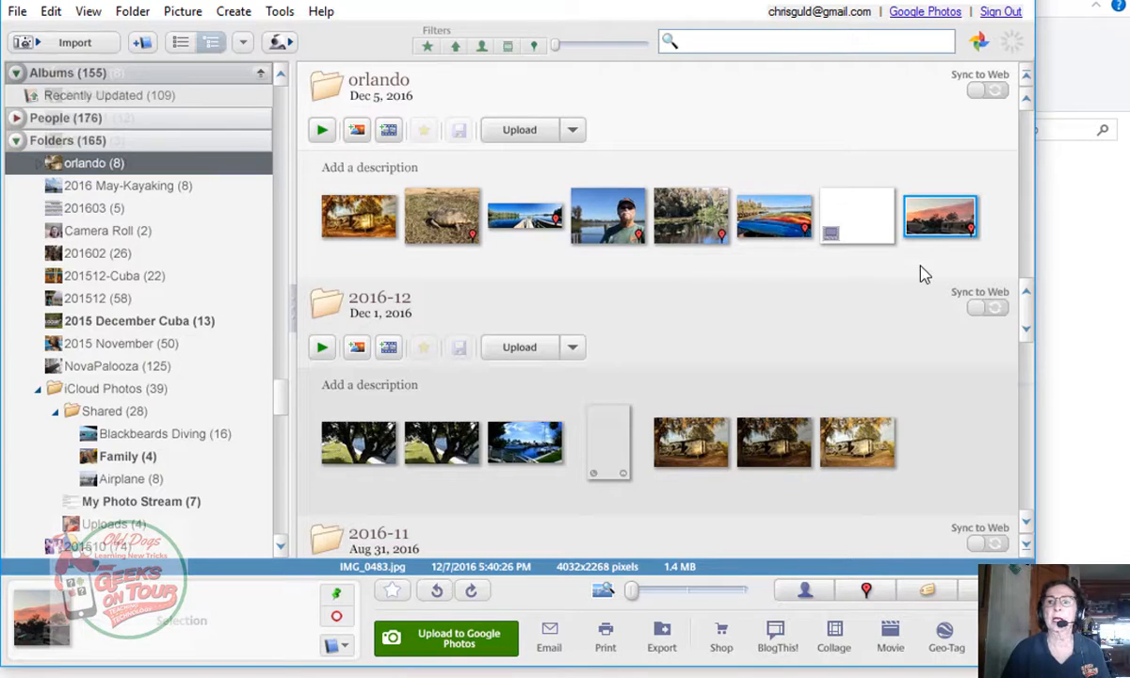
pyautogui.moveTo(490, 273)
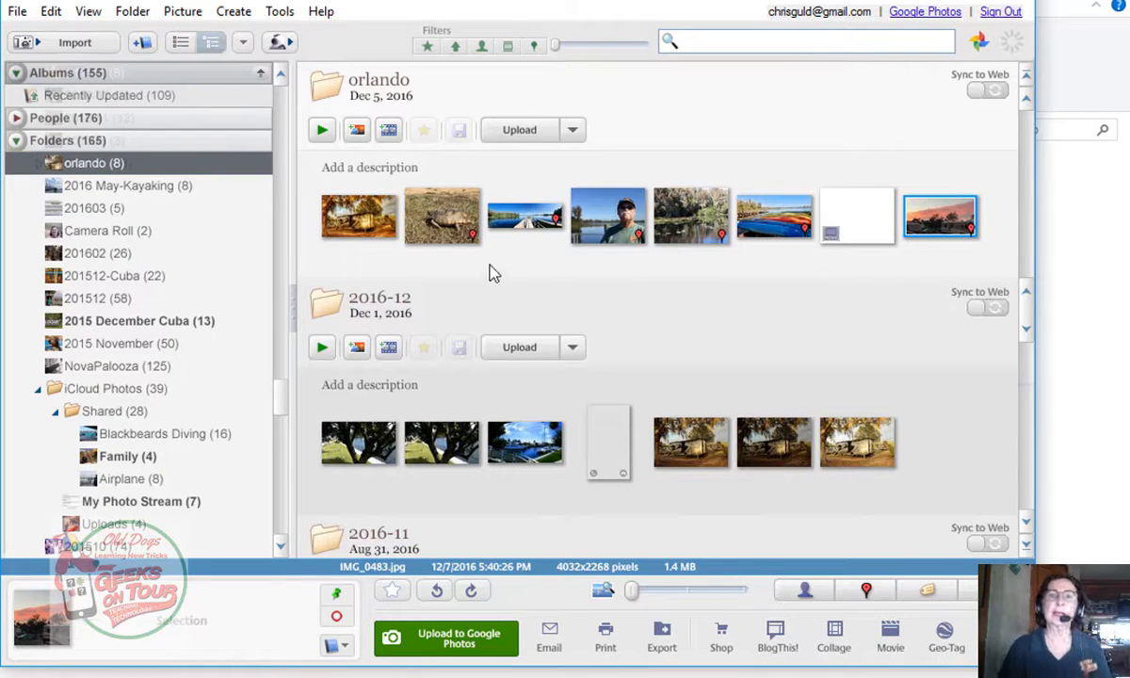
pyautogui.click(357, 214)
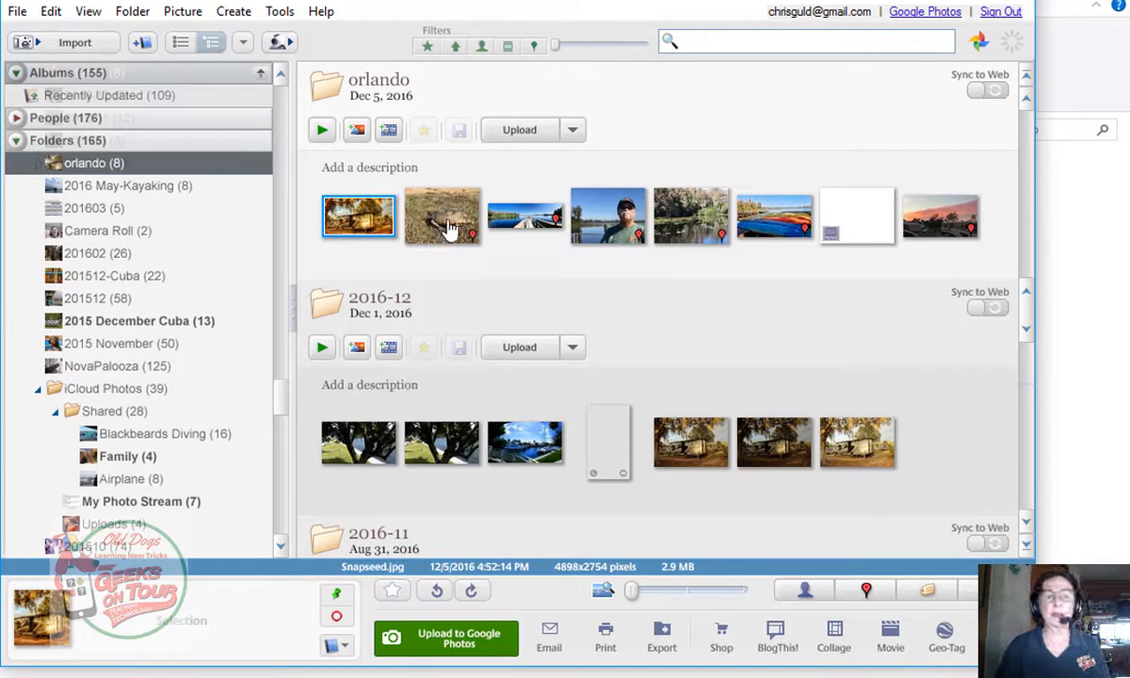
pyautogui.click(525, 215)
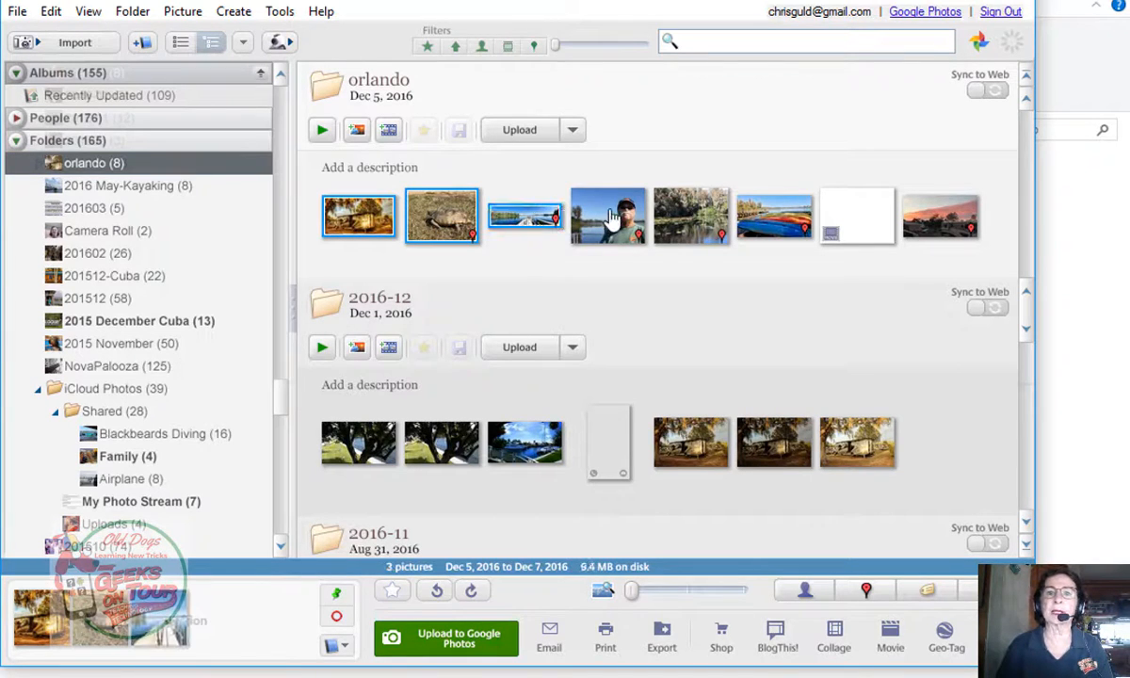
pyautogui.click(940, 222)
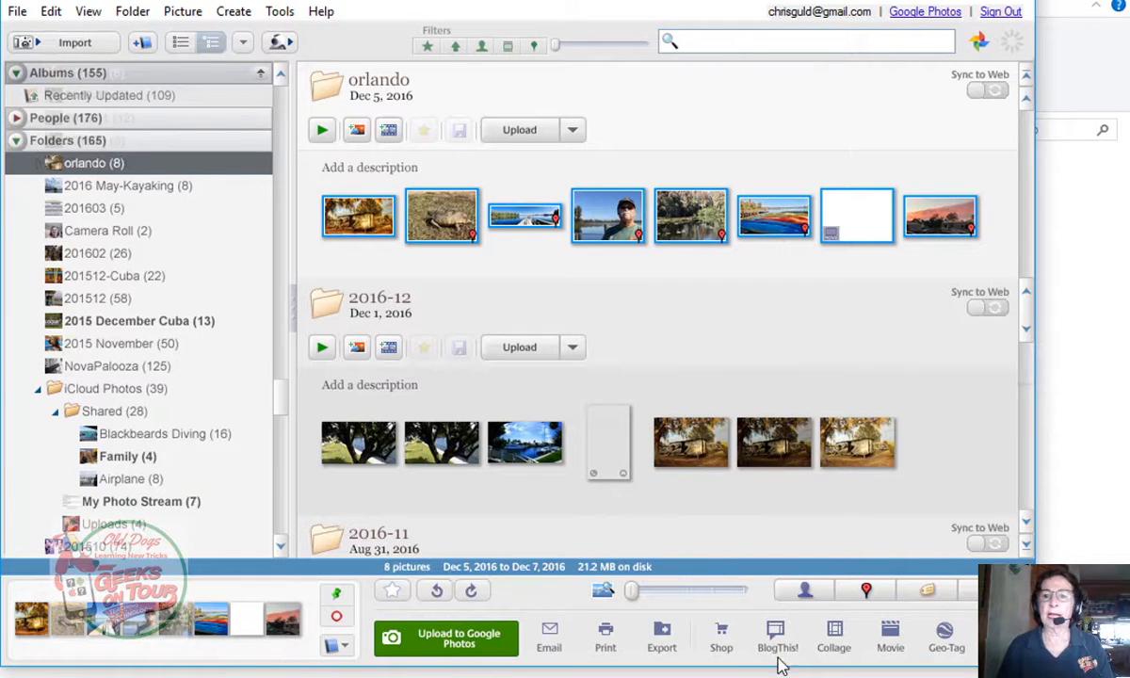
# Step: Start a collage in the Mosaic layout and remove the blank white picture from it
pyautogui.click(833, 636)
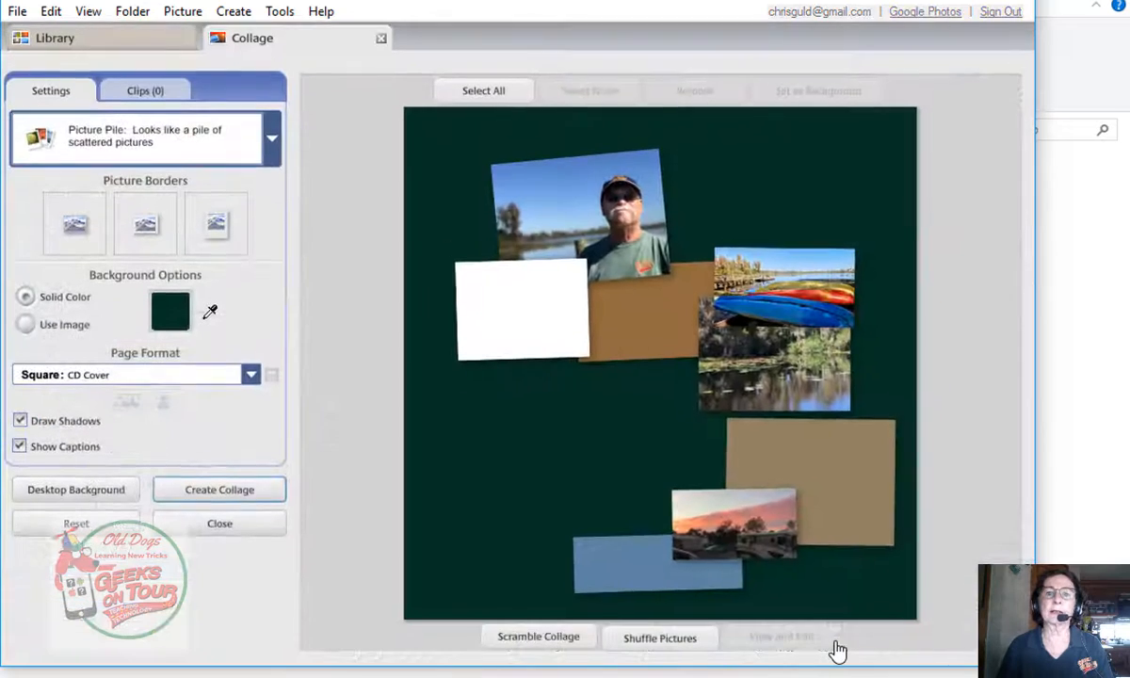
pyautogui.click(659, 637)
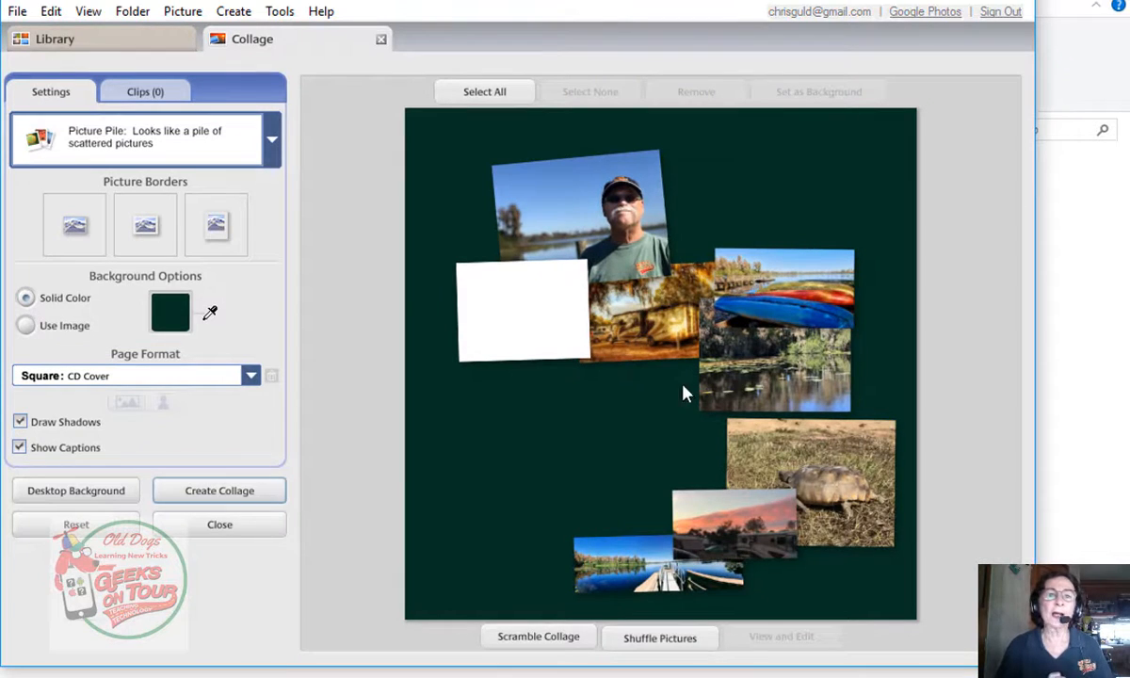
pyautogui.click(271, 139)
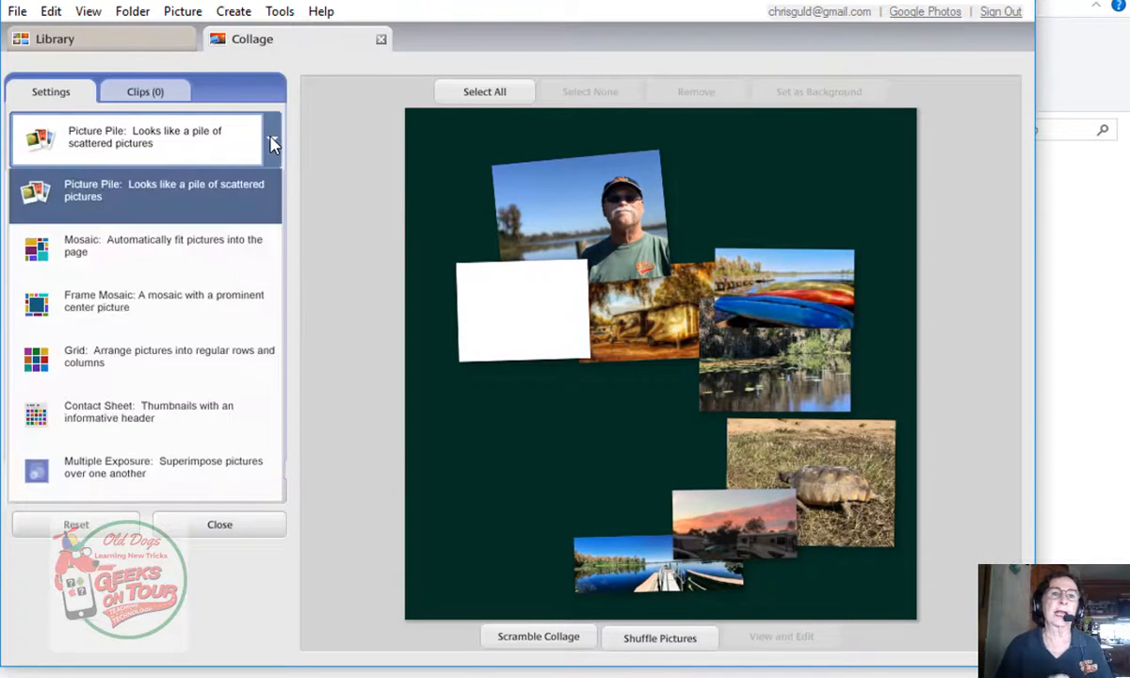
pyautogui.click(162, 245)
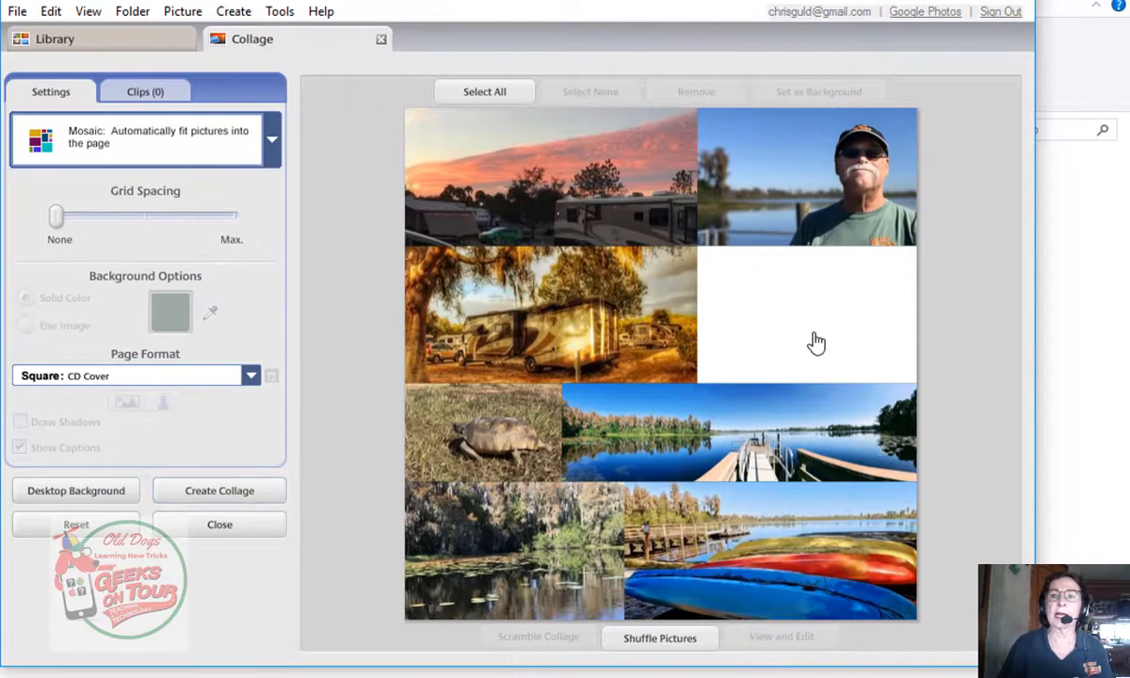
pyautogui.click(806, 317)
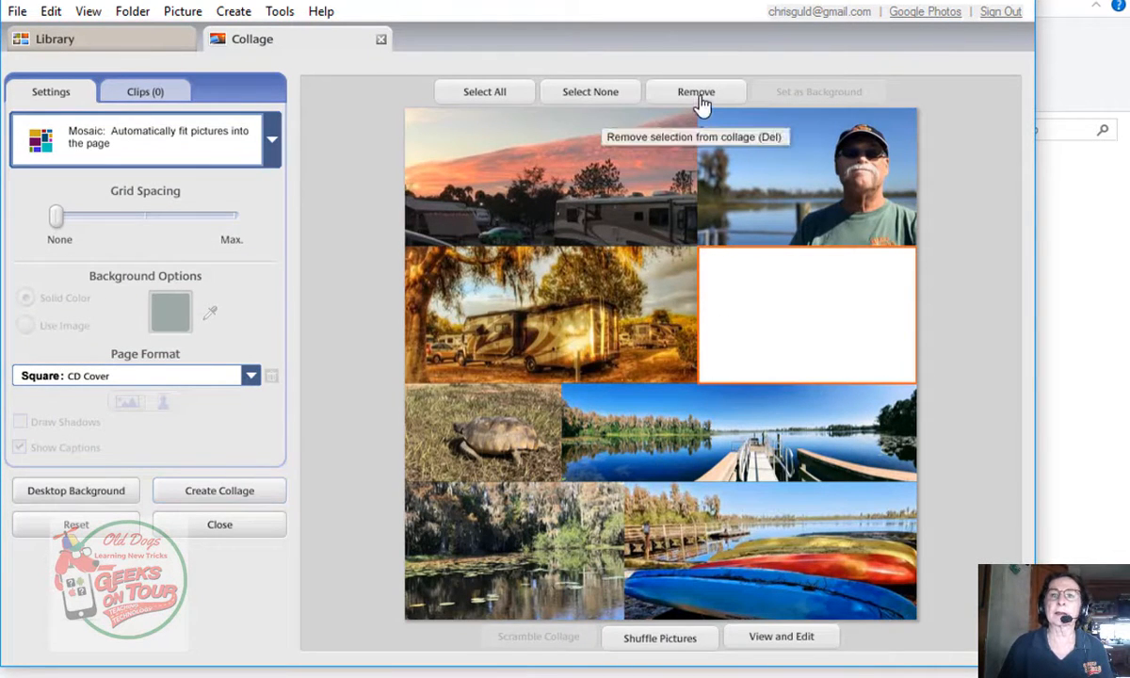
pyautogui.click(697, 90)
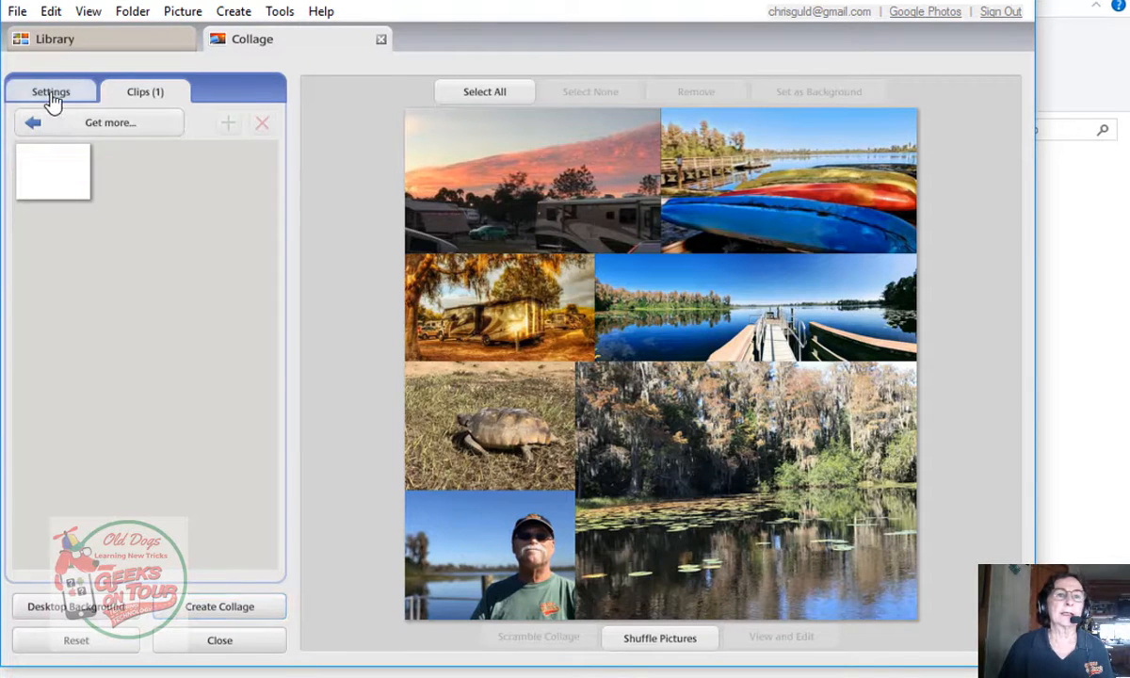
pyautogui.click(50, 91)
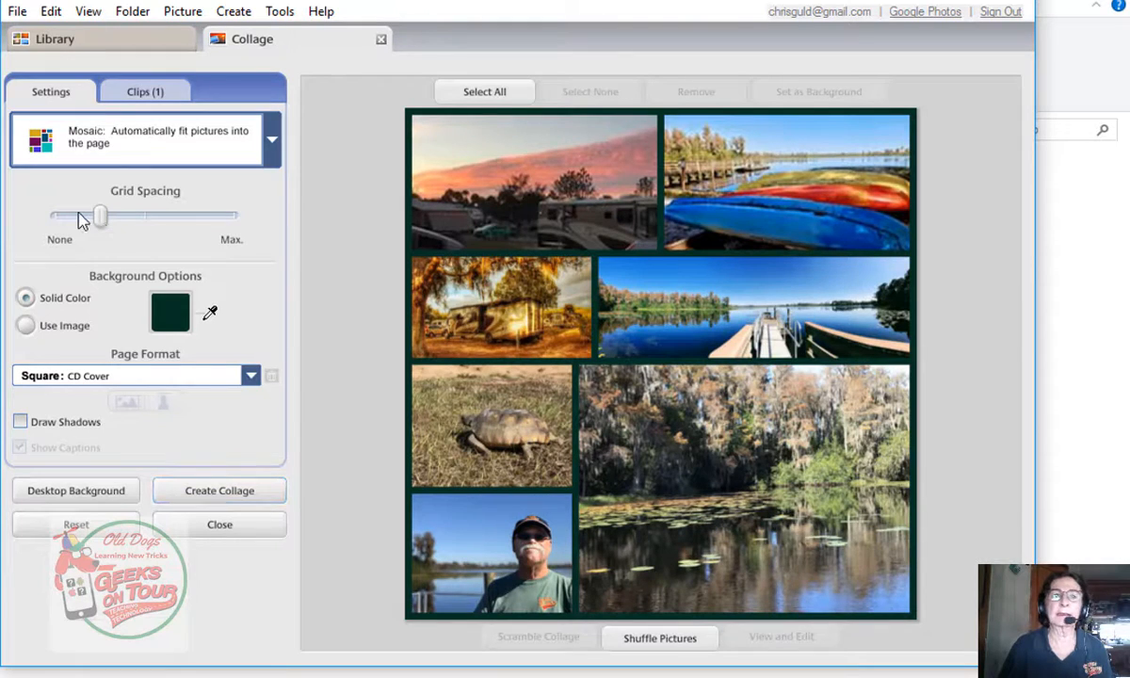
# Step: Add grid spacing and set the page to 8.5x11 Letter in landscape
pyautogui.click(251, 376)
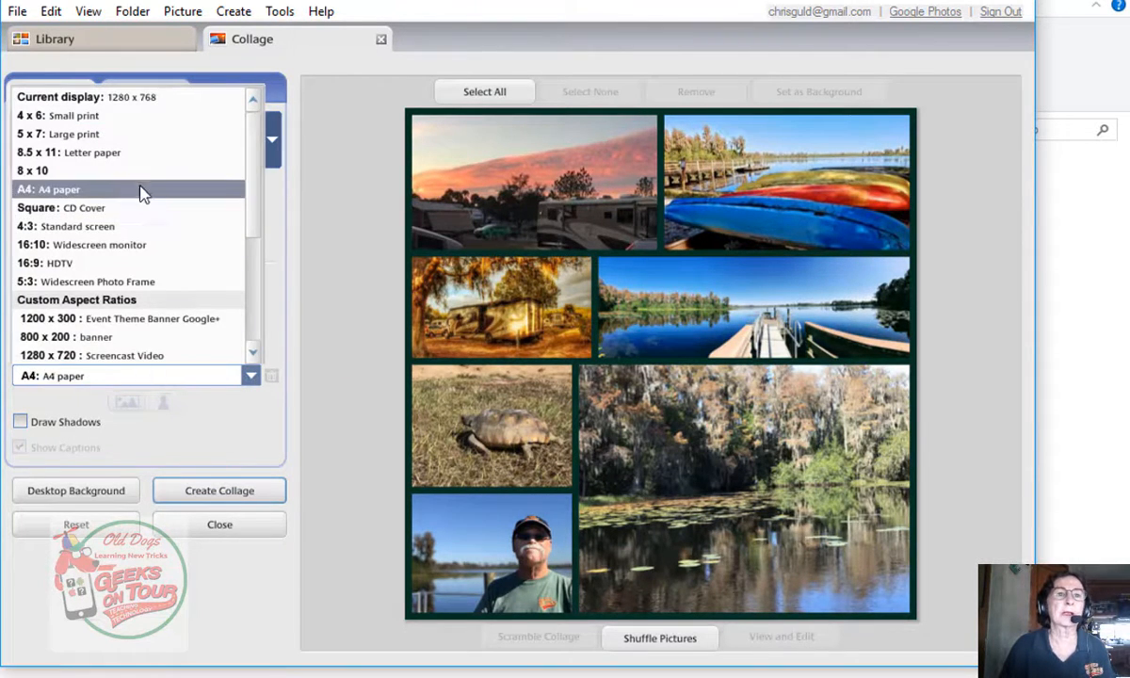
pyautogui.click(70, 151)
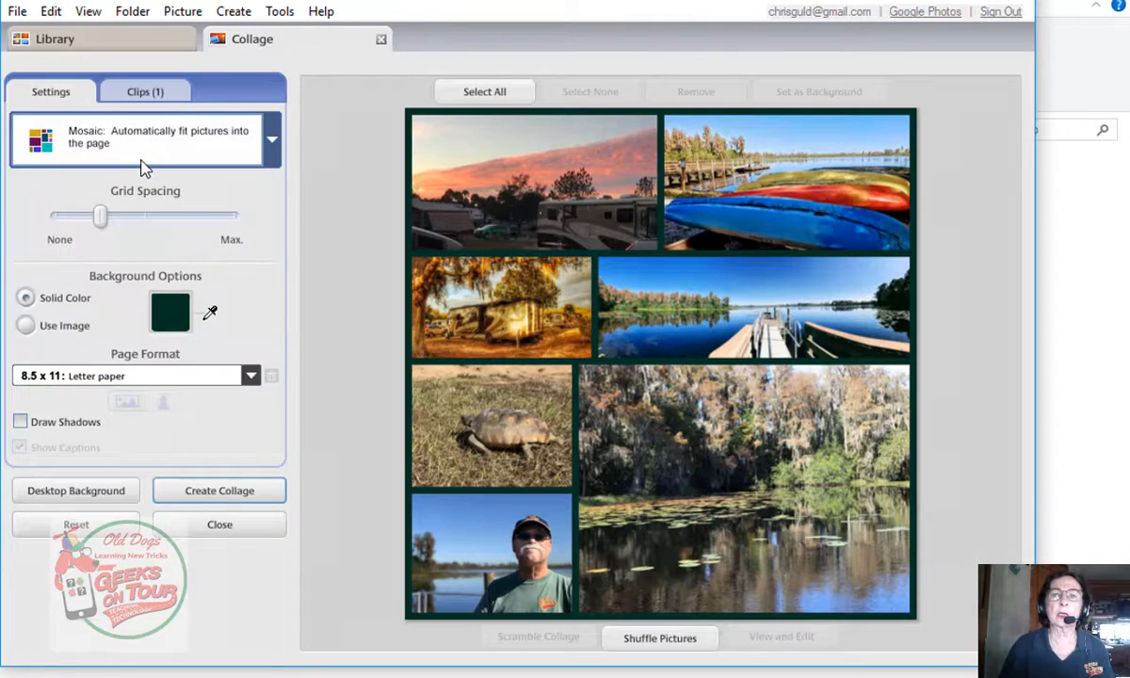
pyautogui.click(659, 636)
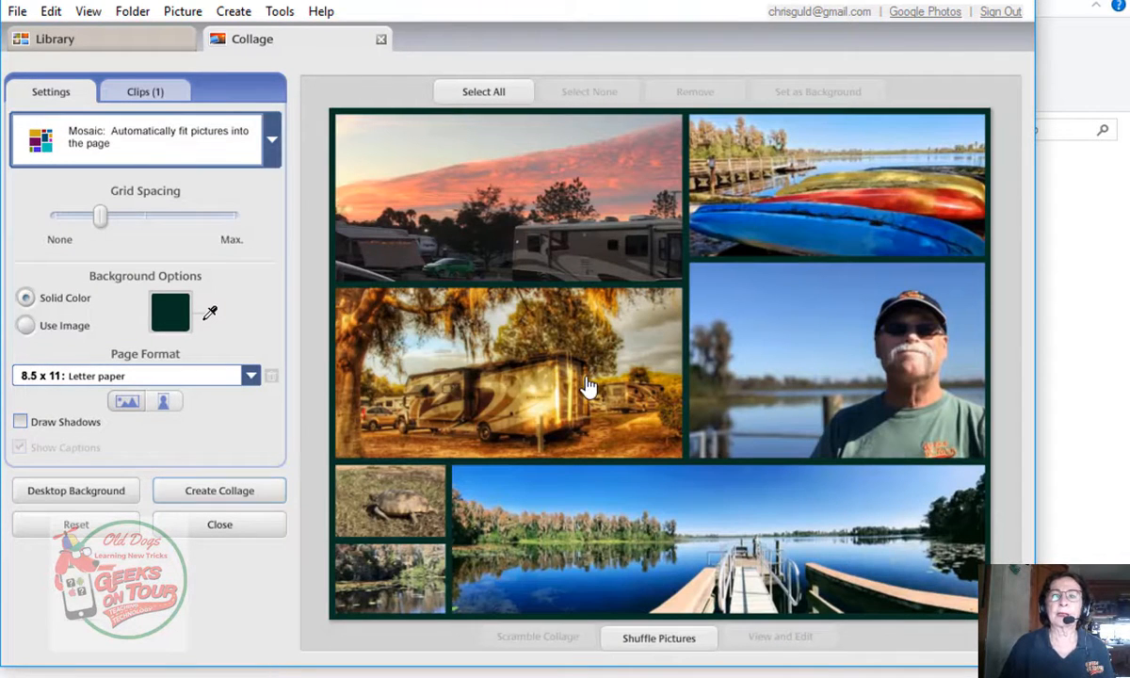
pyautogui.moveTo(524, 601)
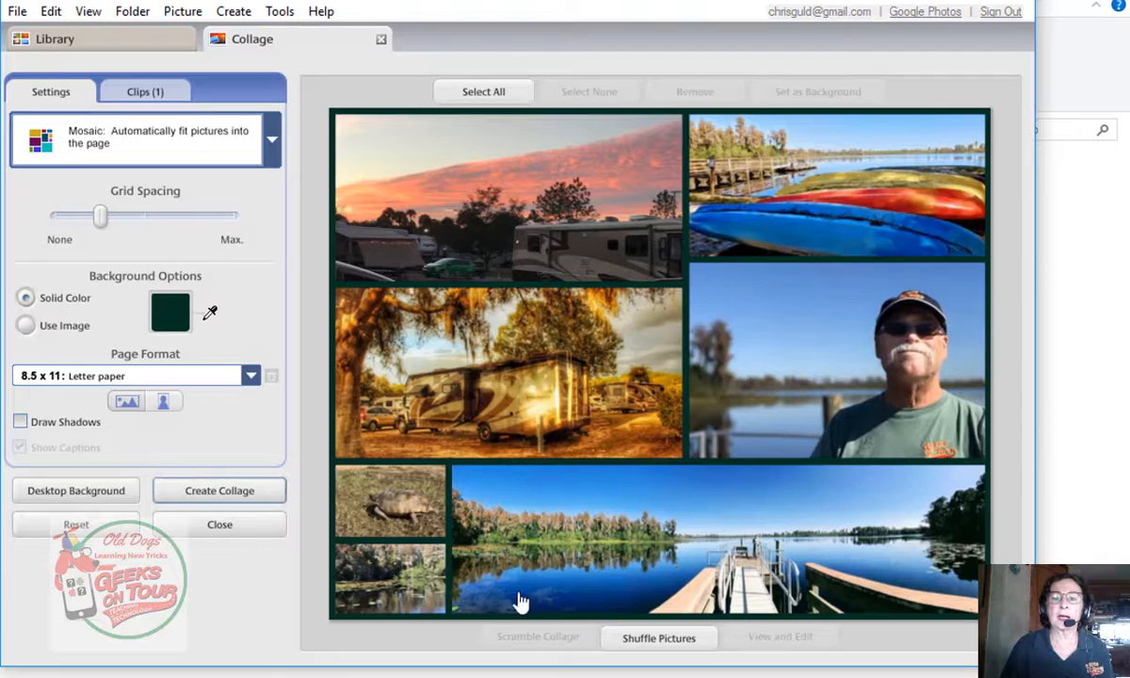
pyautogui.moveTo(614, 546)
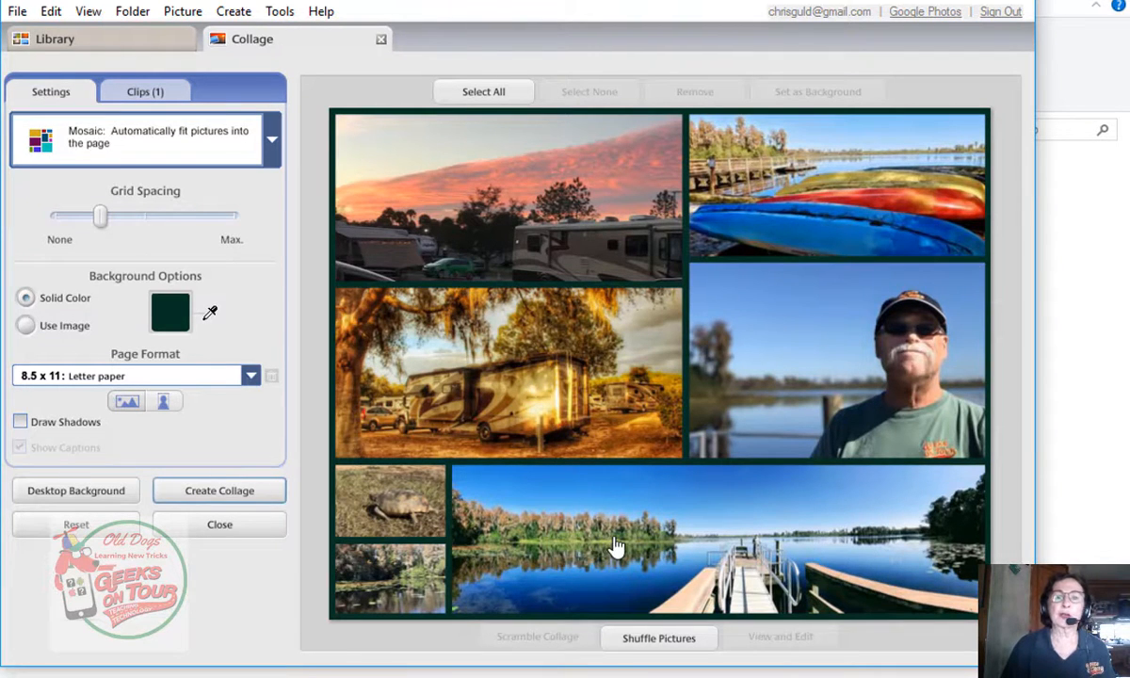
# Step: Try a 16:9 picture pile with the dock photo as background, then switch back to Mosaic
pyautogui.click(253, 374)
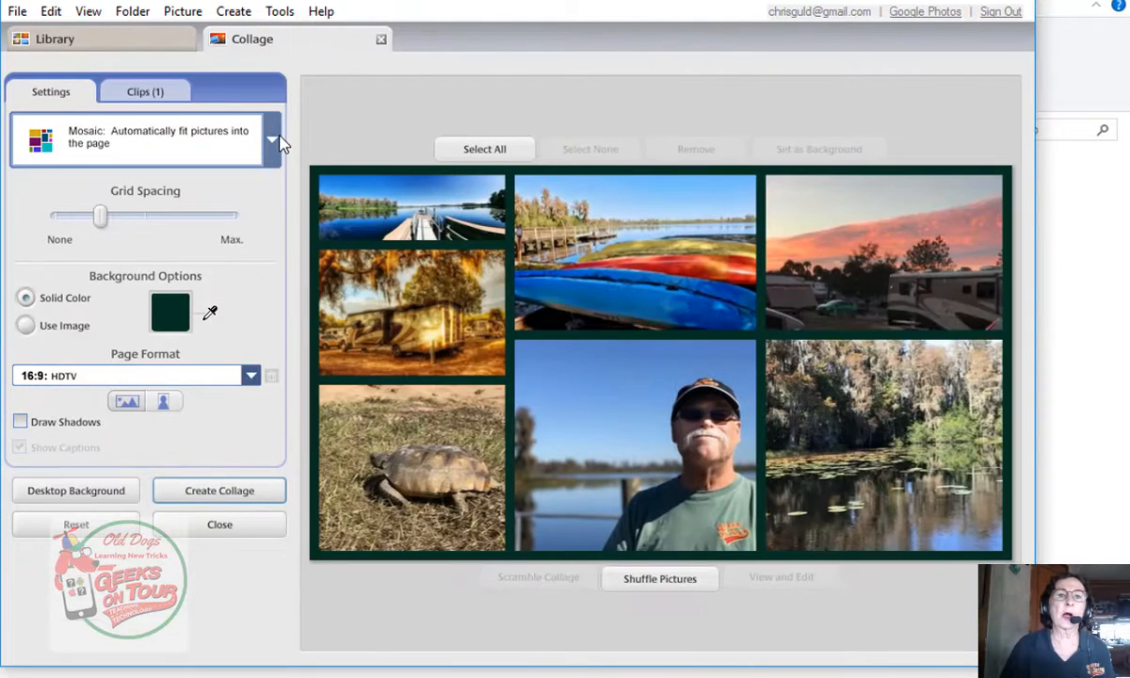
pyautogui.click(271, 139)
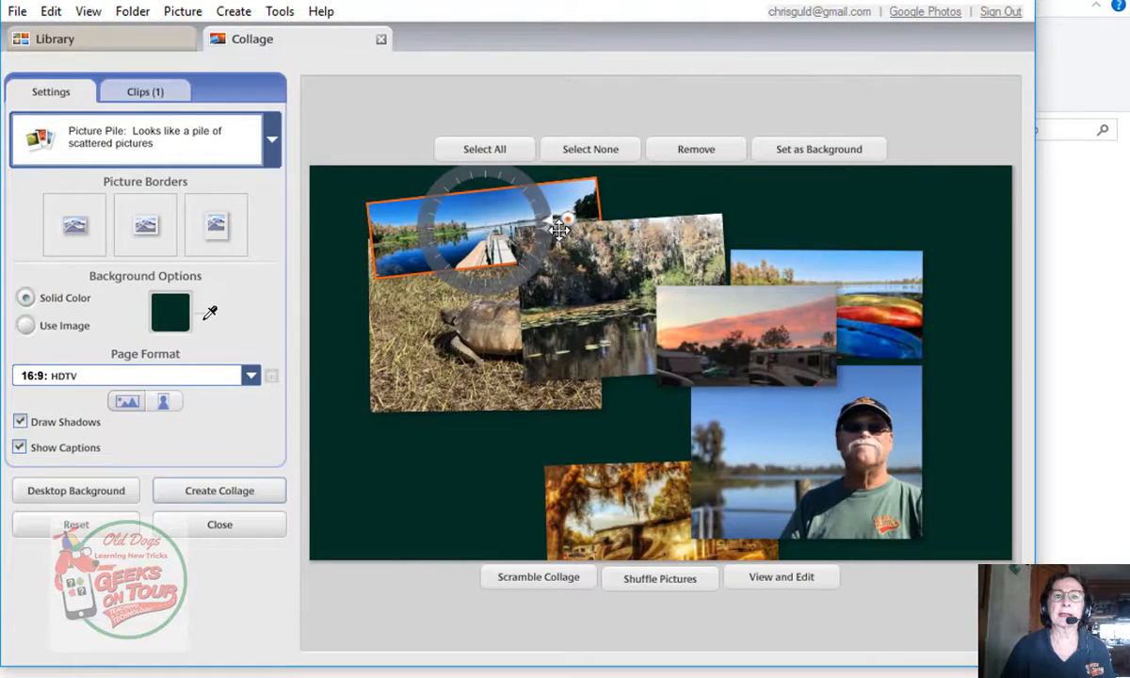
pyautogui.moveTo(561, 230); pyautogui.dragTo(700, 189)
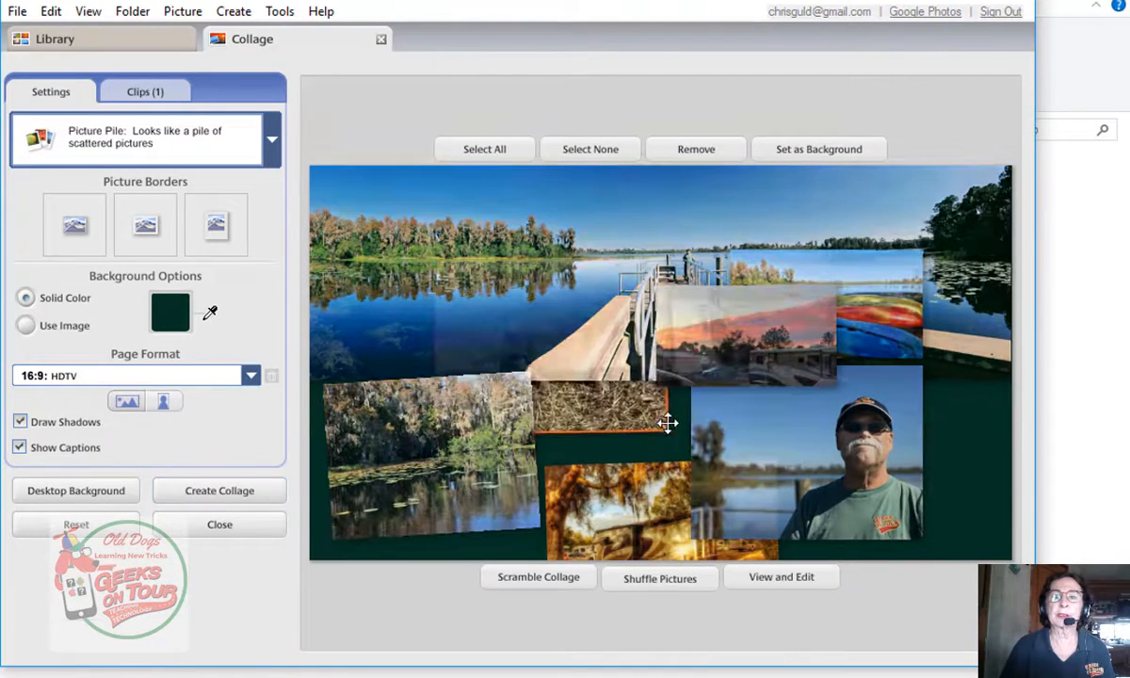
pyautogui.rightClick(603, 414)
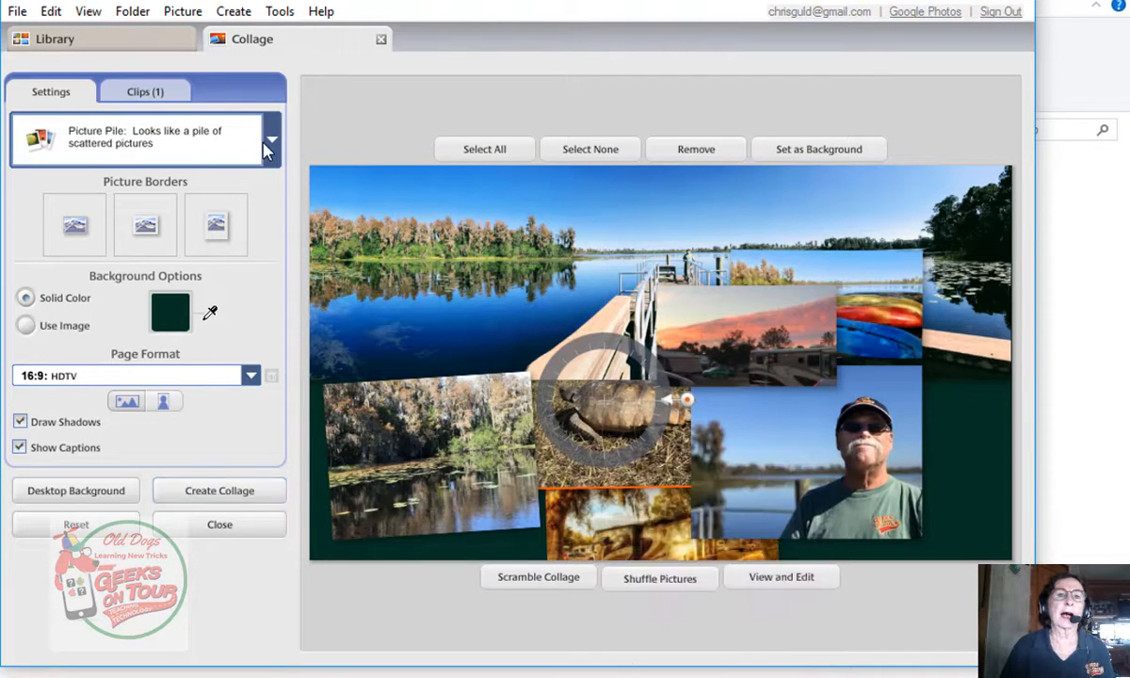
pyautogui.click(271, 139)
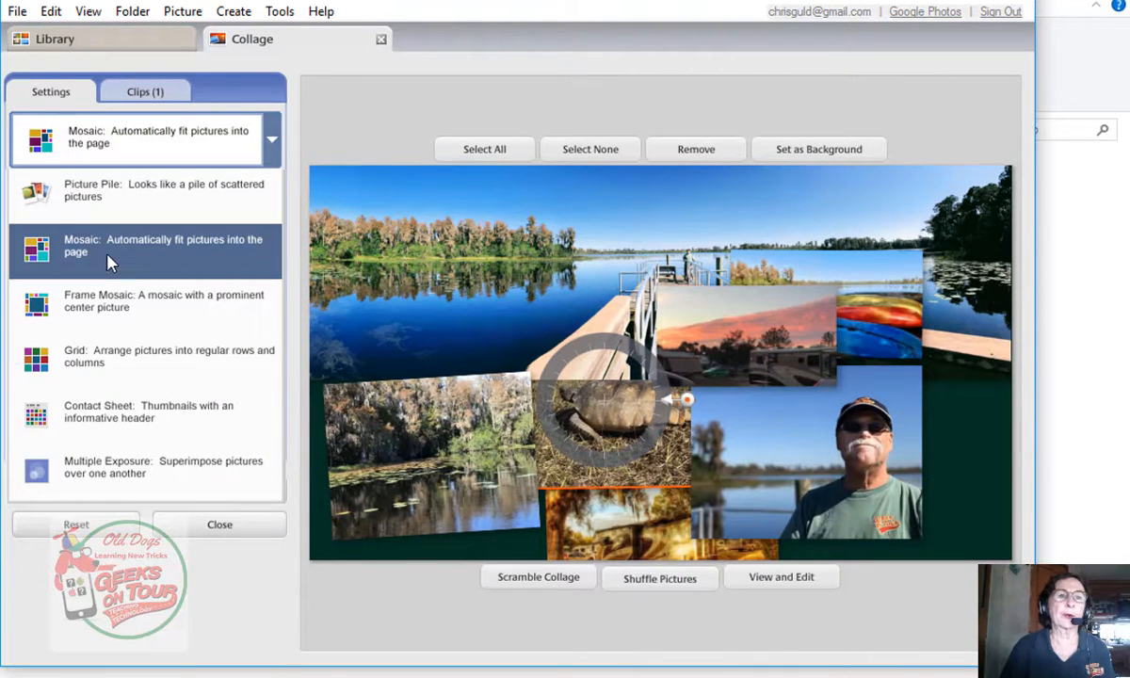
pyautogui.click(162, 245)
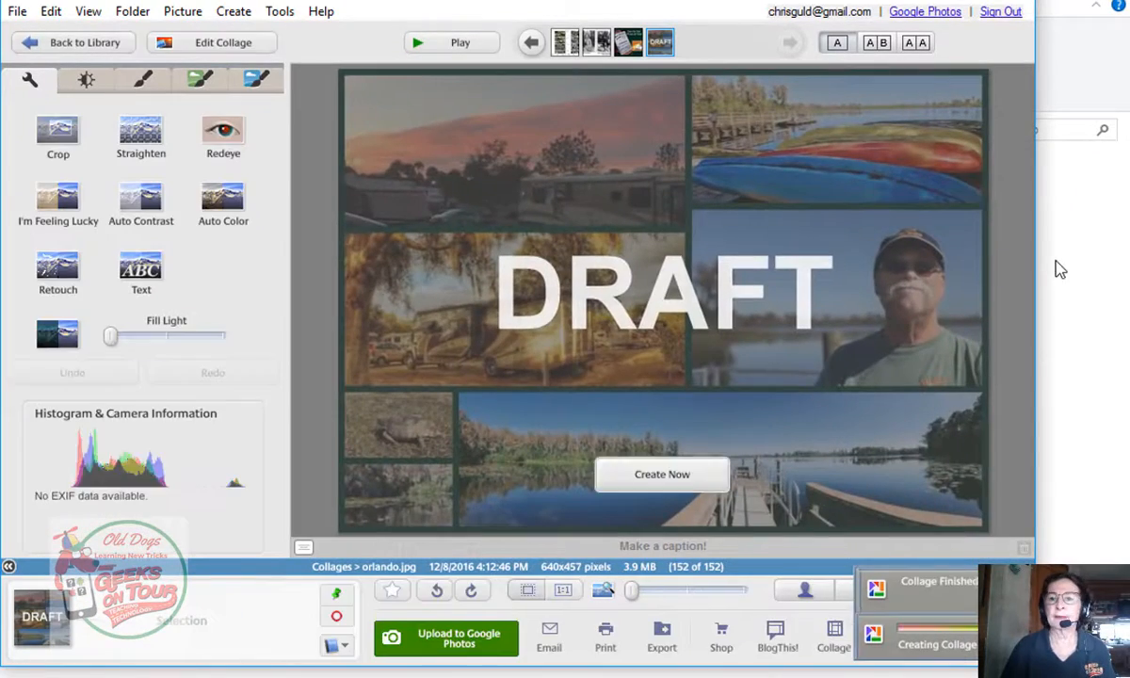
# Step: Create the orlando.jpg collage and upload it to a new Google Photos album, 2016 December
pyautogui.click(663, 475)
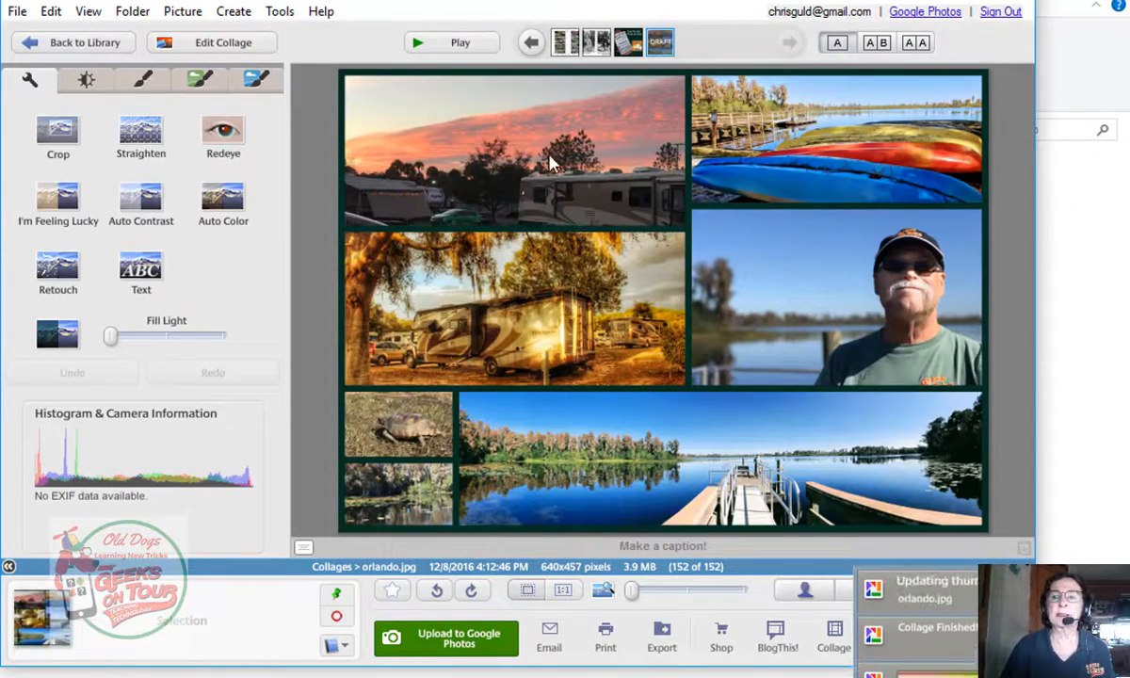
pyautogui.moveTo(530, 211)
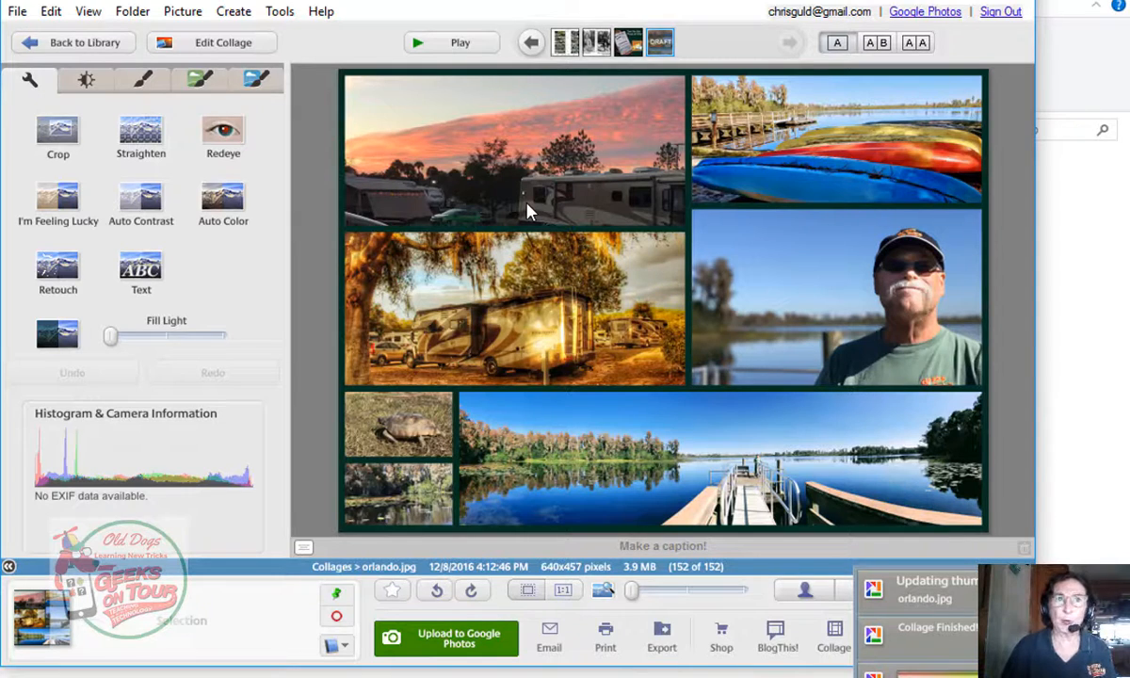
pyautogui.moveTo(407, 284)
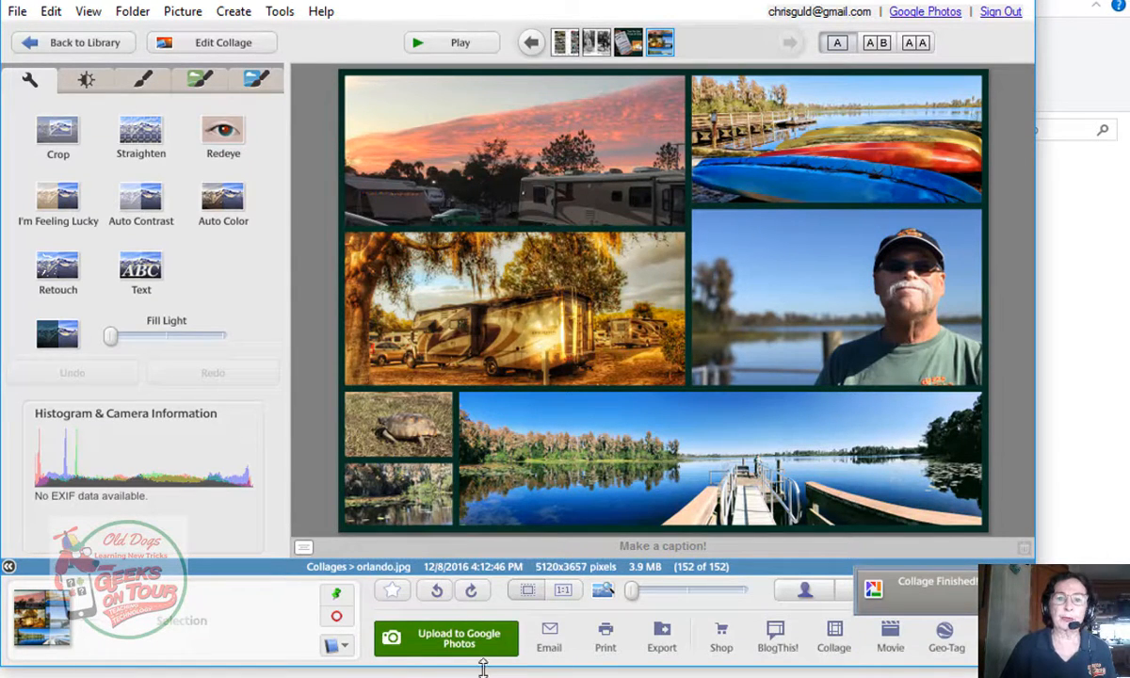
pyautogui.moveTo(445, 640)
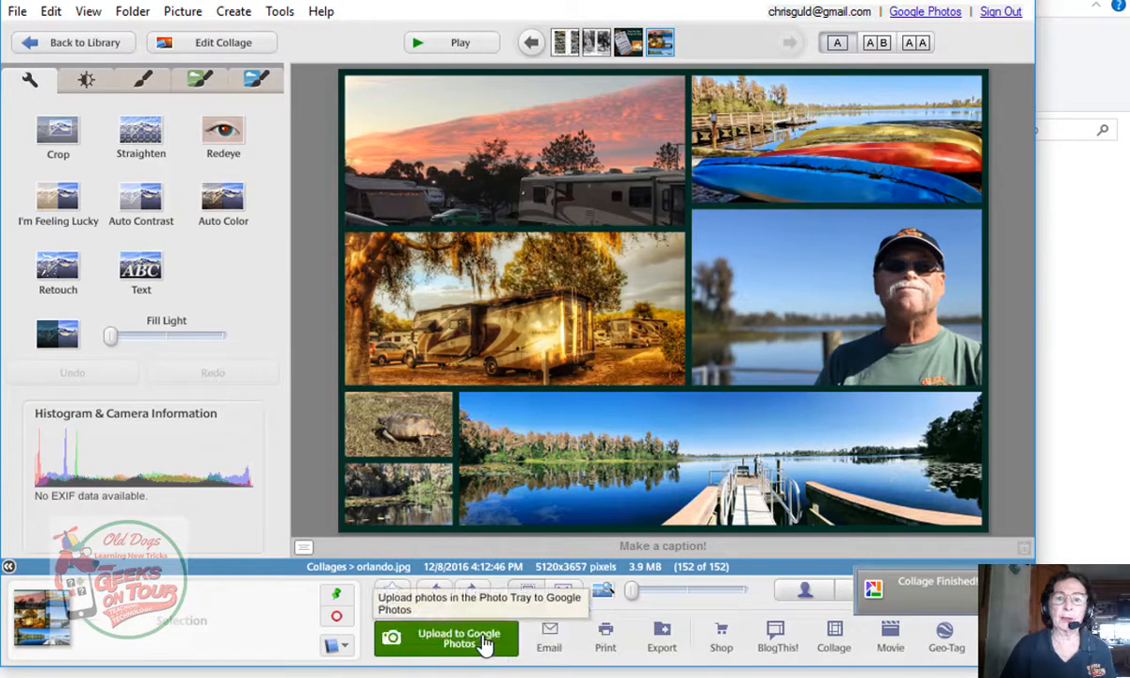
pyautogui.click(444, 639)
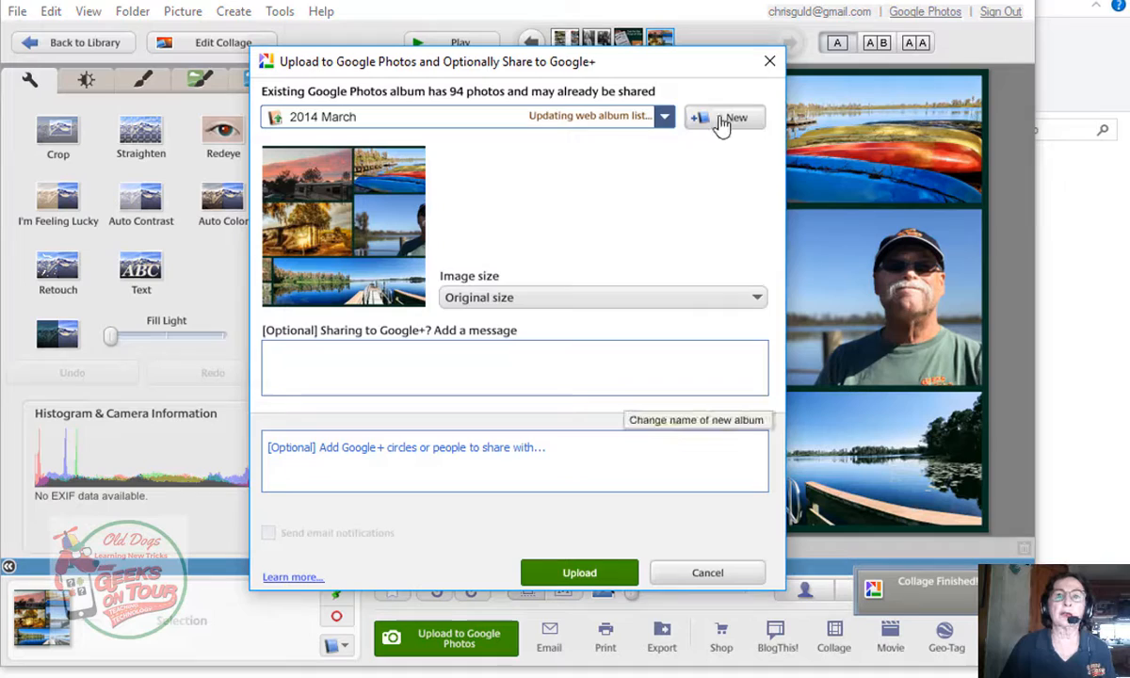
pyautogui.click(725, 117)
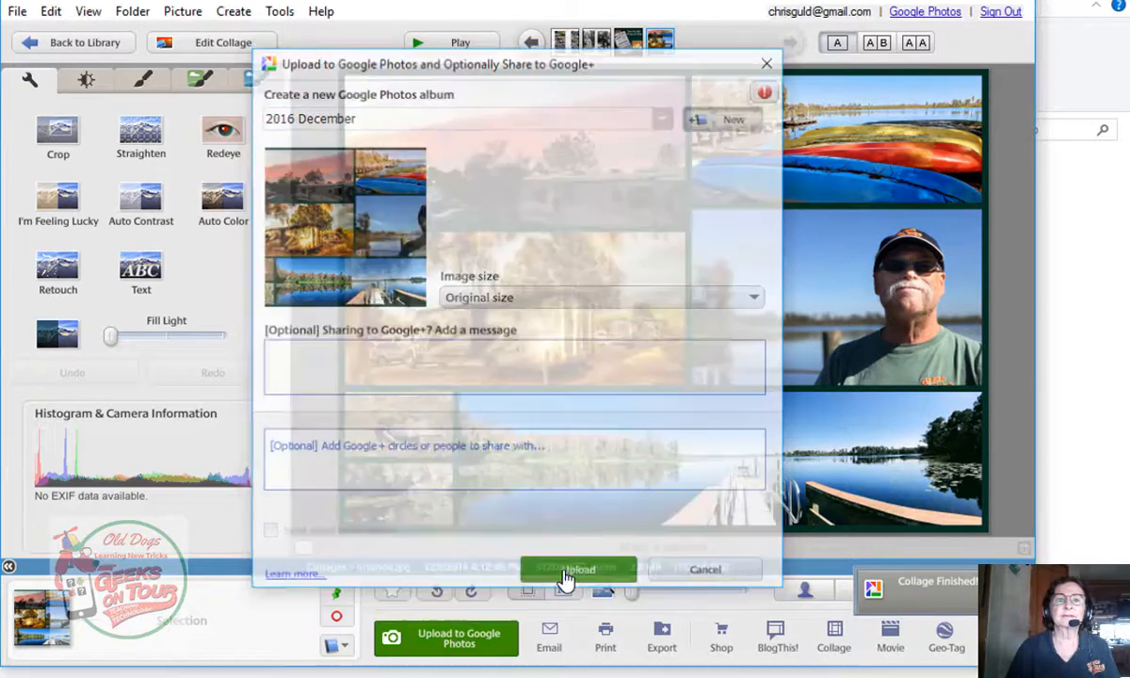
pyautogui.click(578, 569)
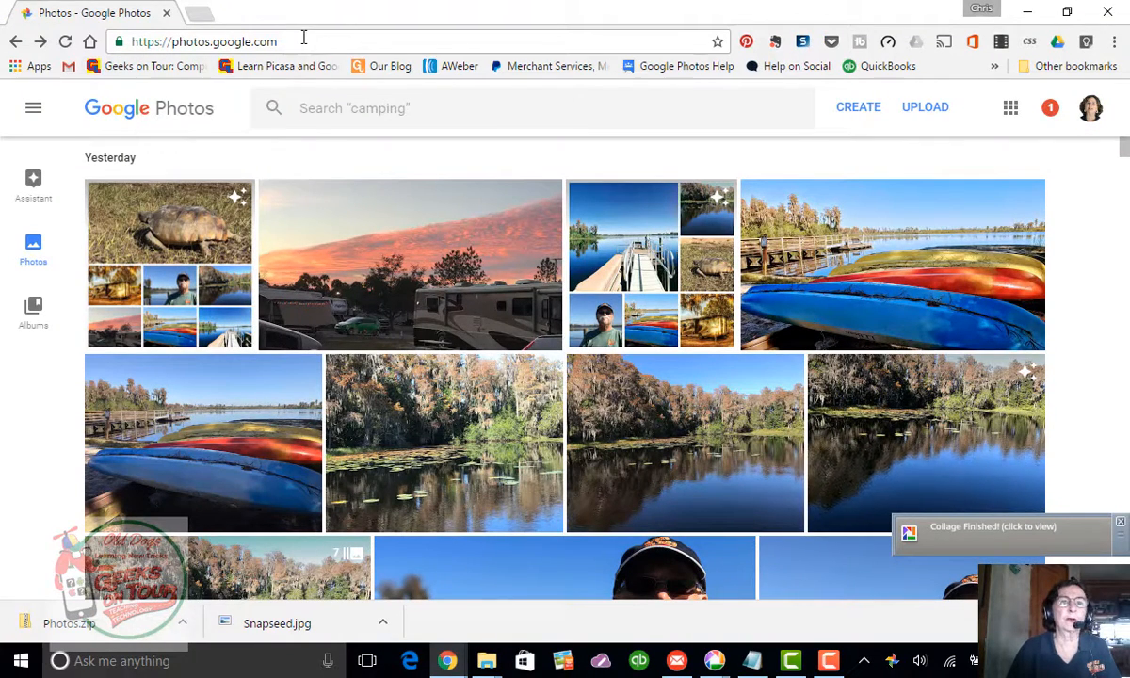
pyautogui.moveTo(34, 117)
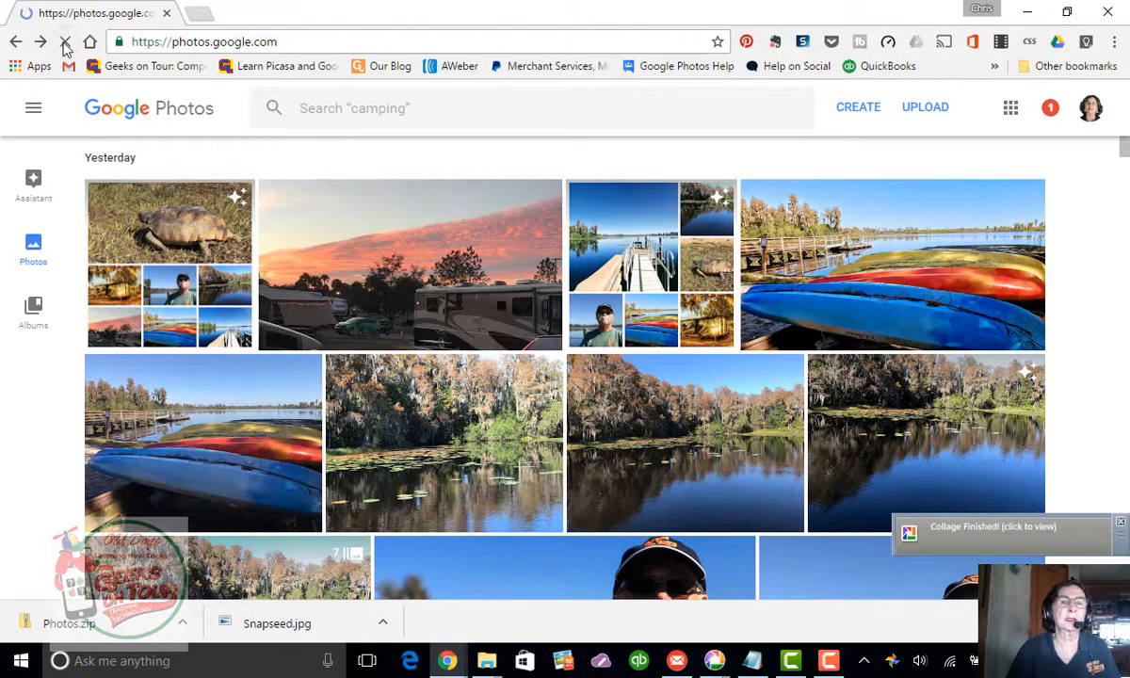
# Step: Reload the Google Photos library and view the uploaded collage under Today at full size
pyautogui.click(64, 41)
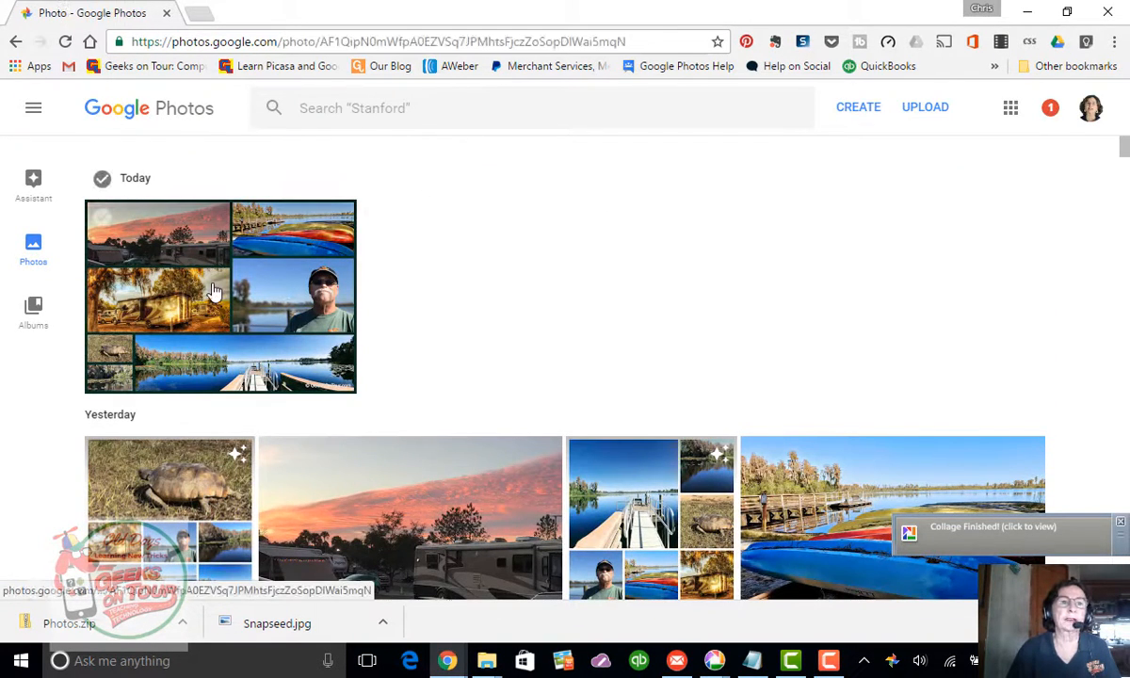
pyautogui.click(219, 297)
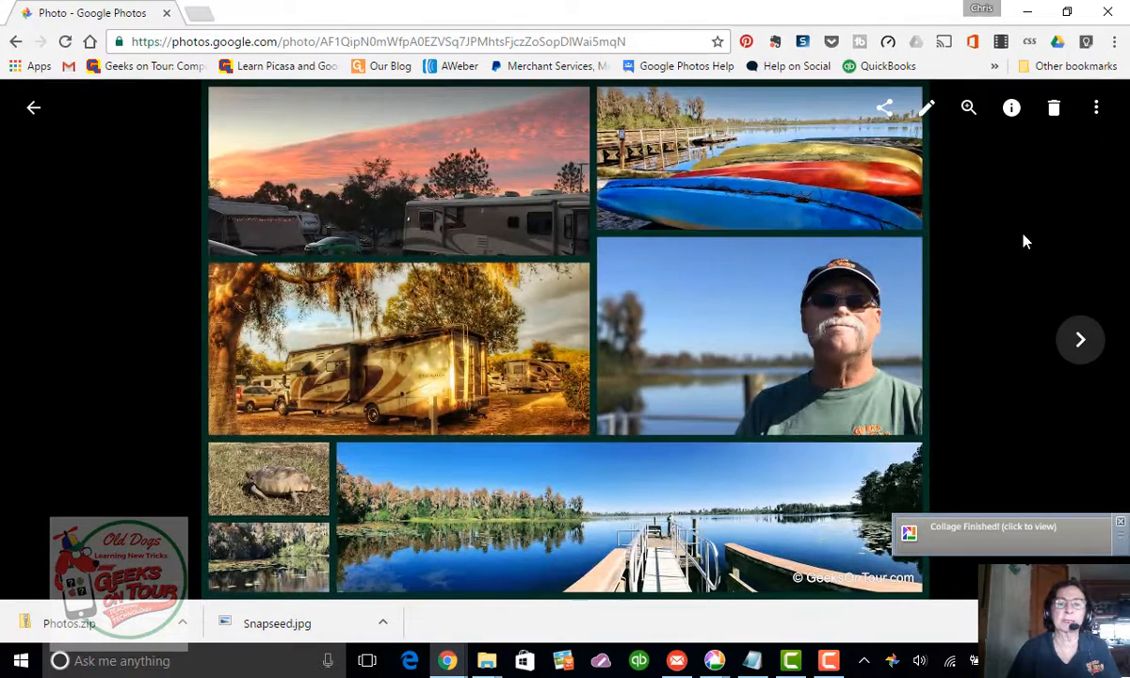
pyautogui.moveTo(889, 287)
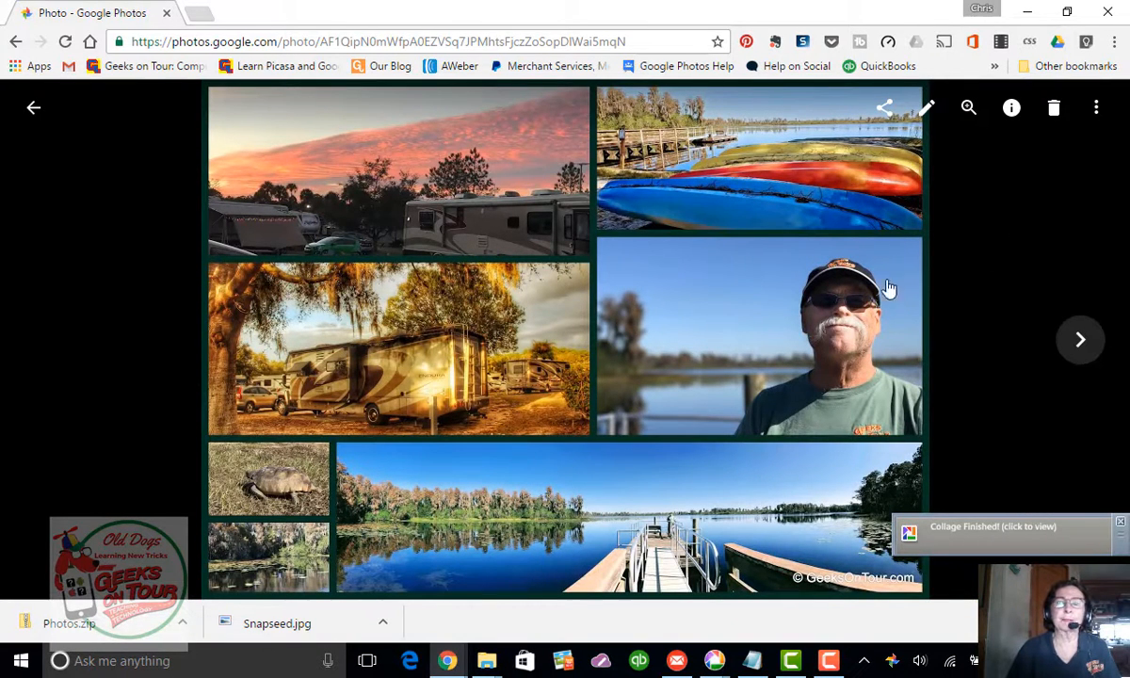